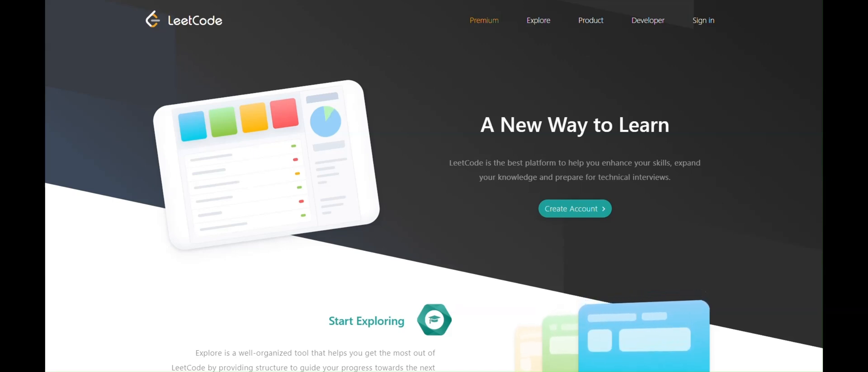
pyautogui.moveTo(426, 103)
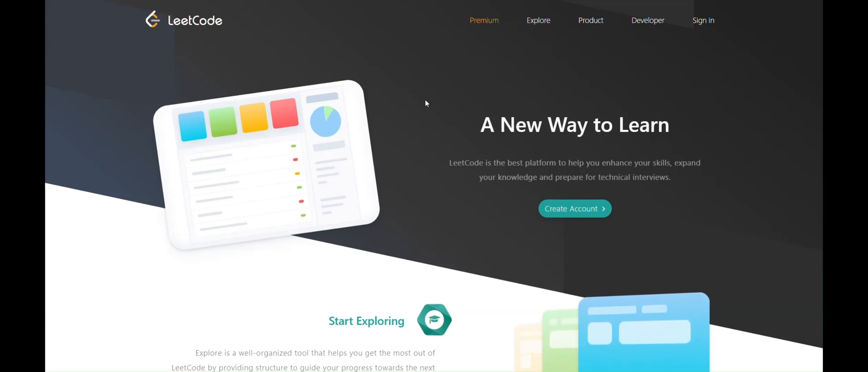
# - Scroll down through the LeetCode landing page before signing in
pyautogui.scroll(-3)
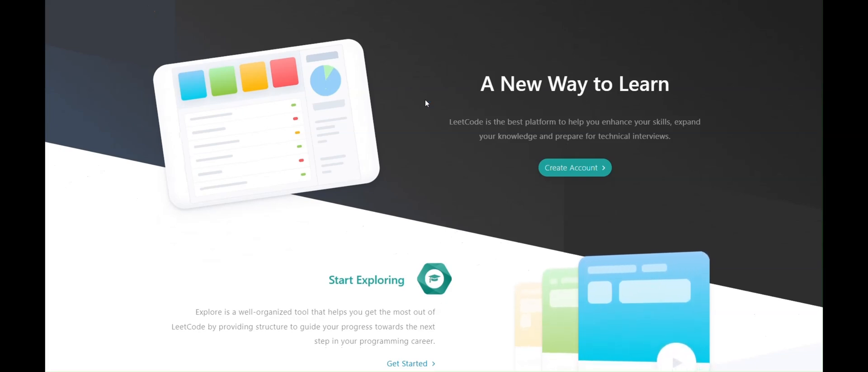
pyautogui.scroll(-3)
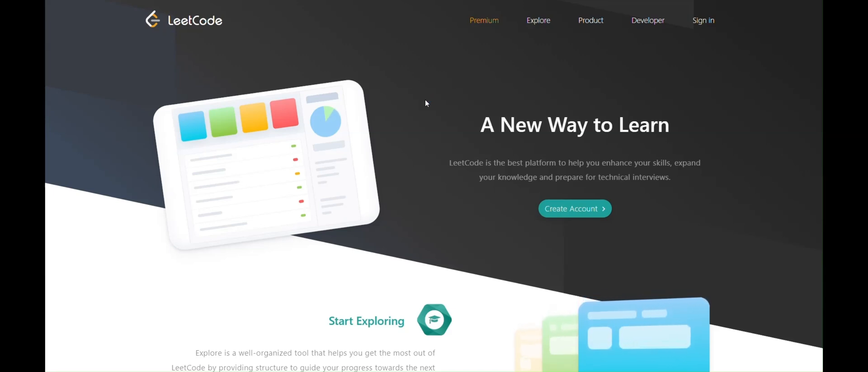
pyautogui.moveTo(251, 51)
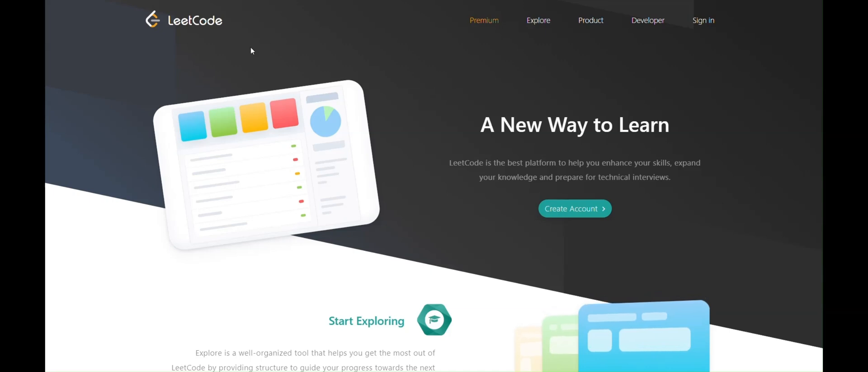
pyautogui.moveTo(243, 50)
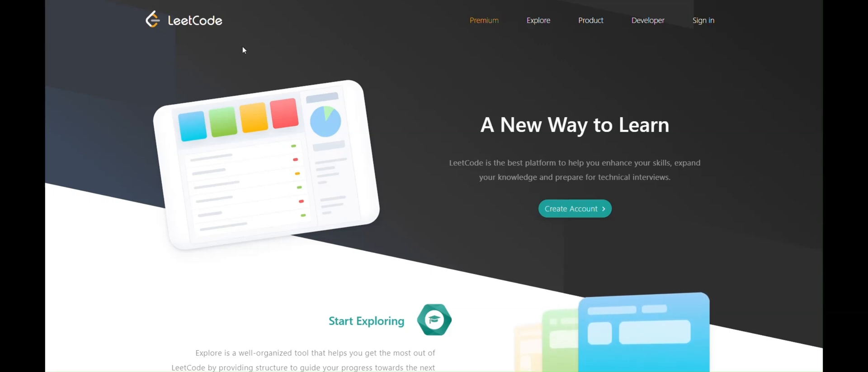
pyautogui.scroll(-3)
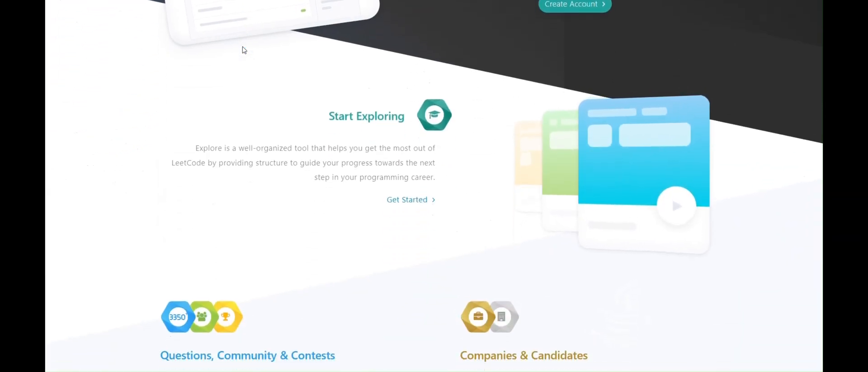
pyautogui.scroll(-3)
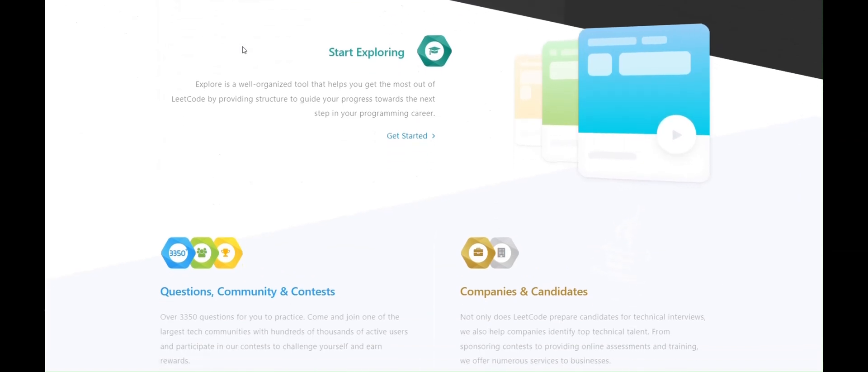
pyautogui.scroll(-3)
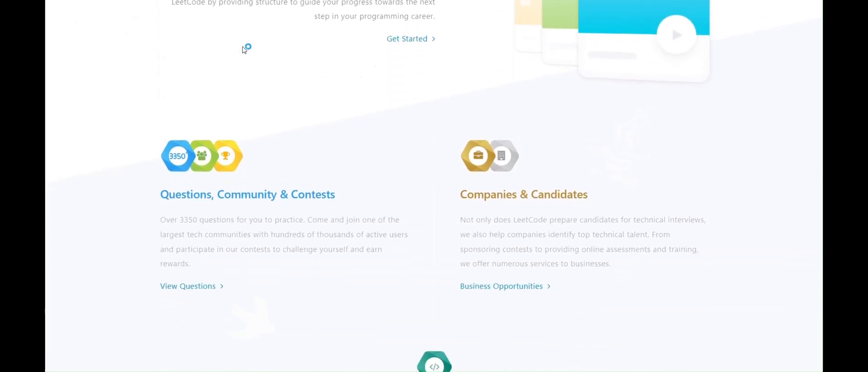
pyautogui.scroll(-3)
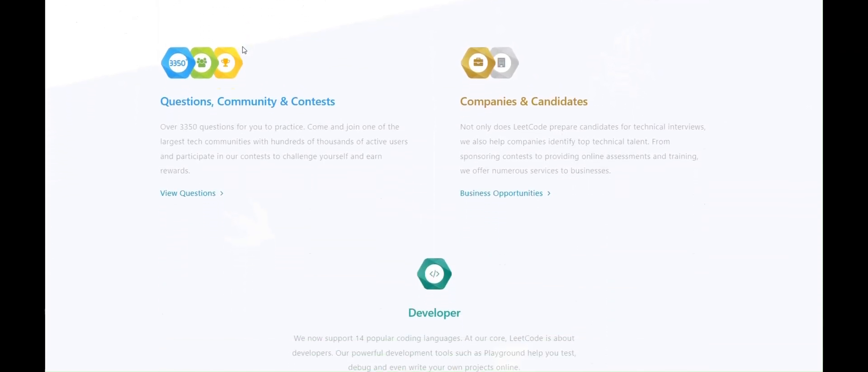
pyautogui.scroll(-3)
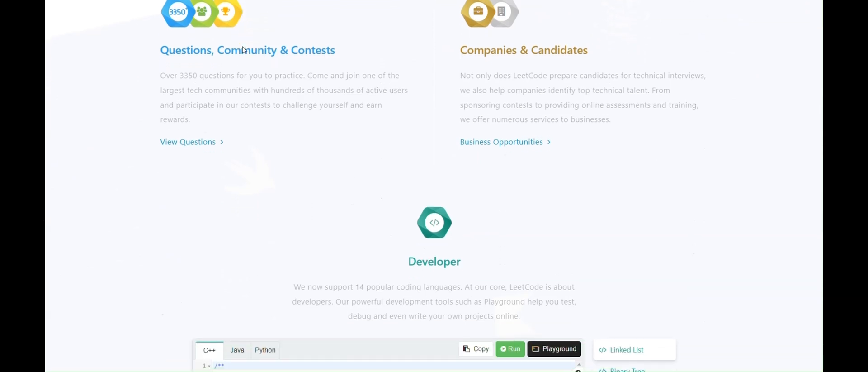
pyautogui.scroll(-3)
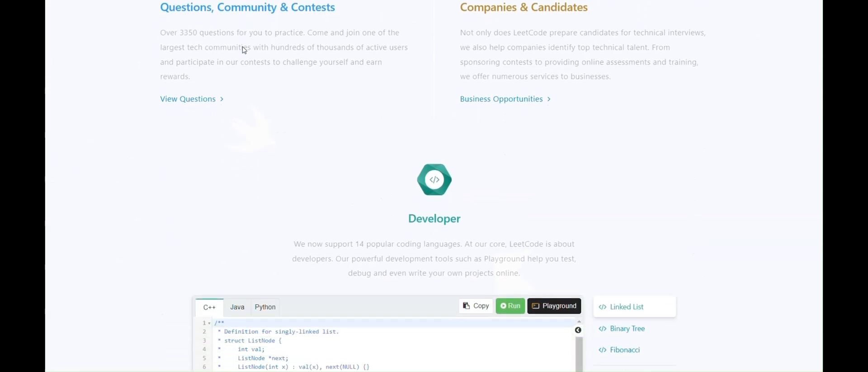
pyautogui.scroll(-3)
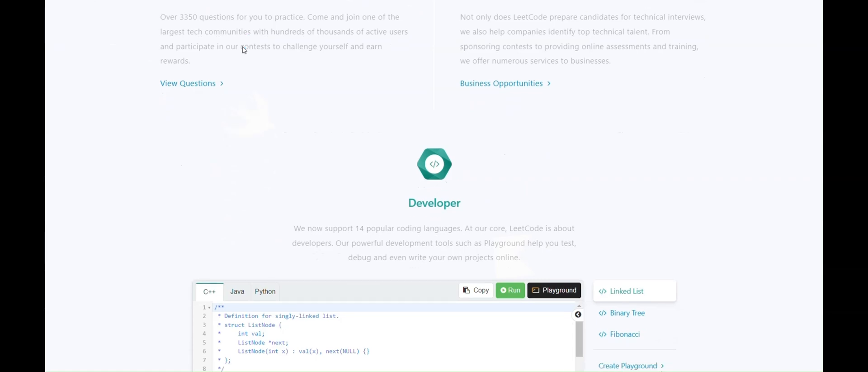
pyautogui.scroll(-3)
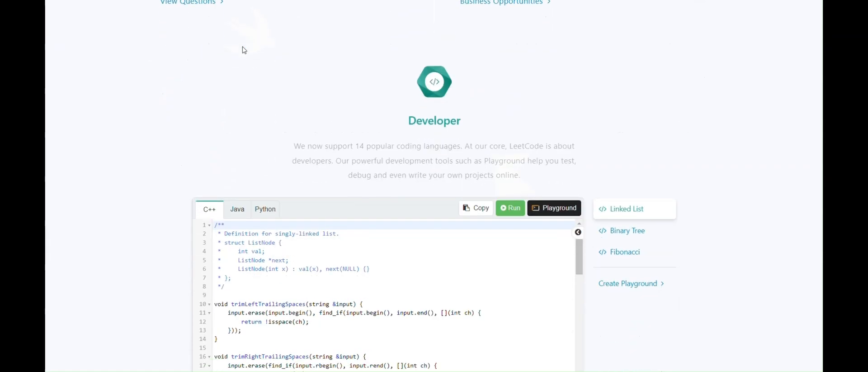
pyautogui.moveTo(305, 28)
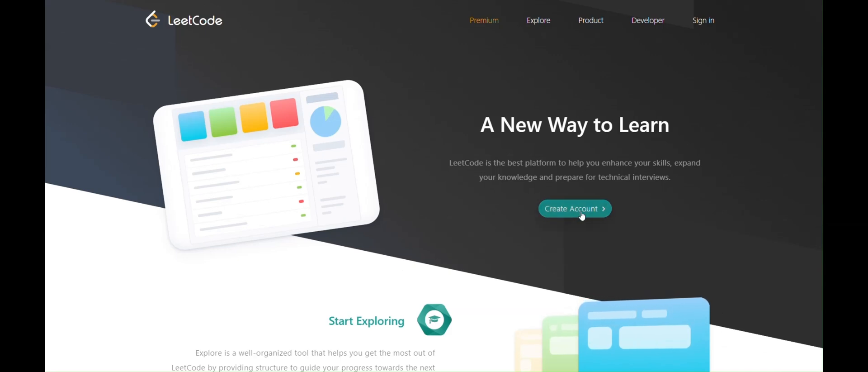
pyautogui.moveTo(575, 208)
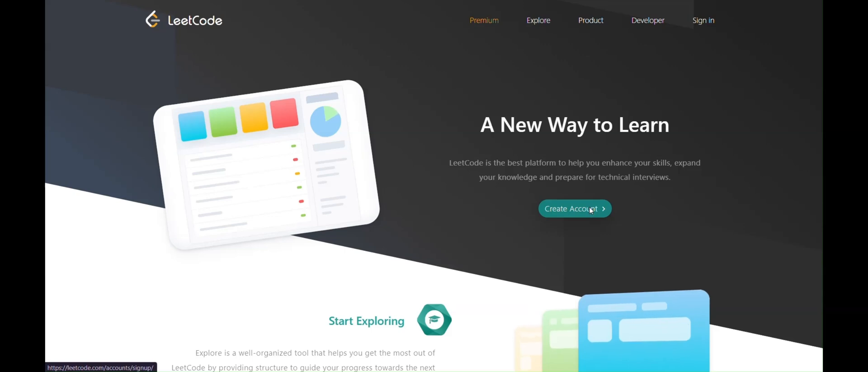
# - Reach the sign-in form via Create Account, enter credentials and sign in
pyautogui.click(574, 208)
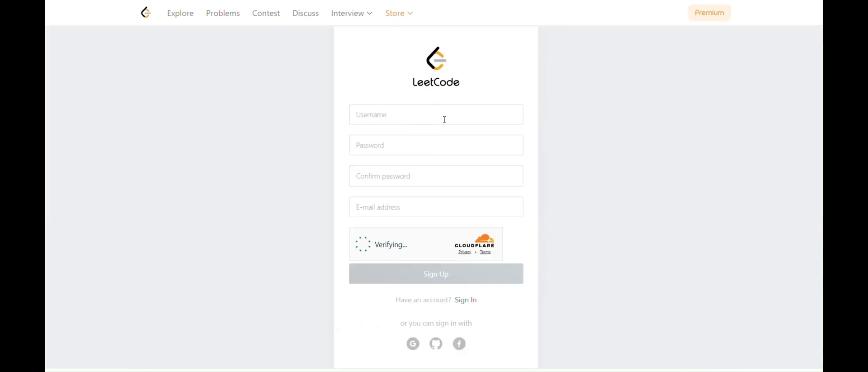
pyautogui.click(464, 299)
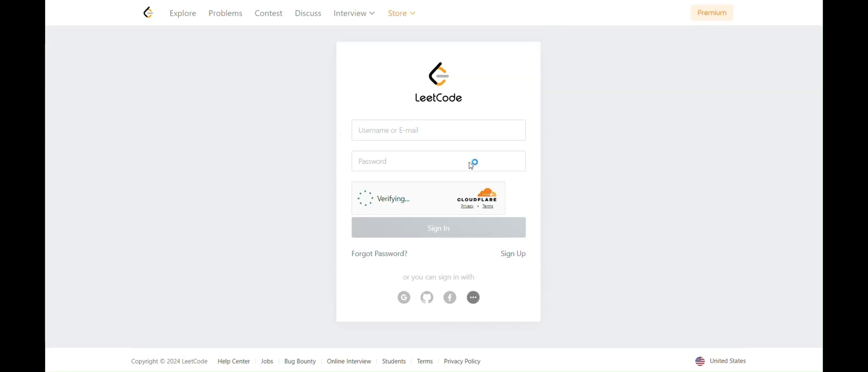
pyautogui.click(437, 129)
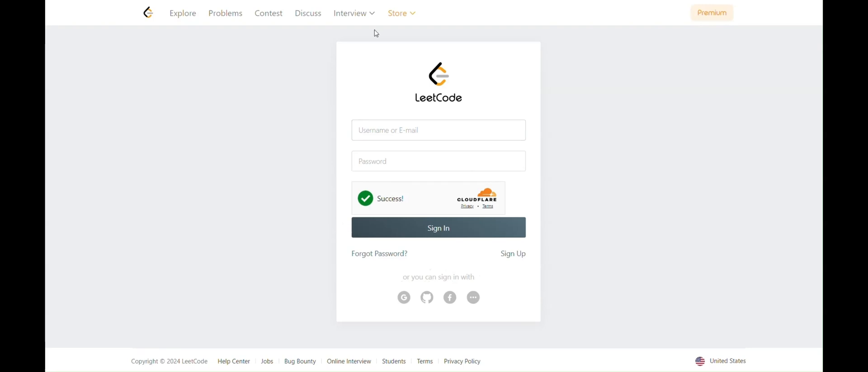
pyautogui.click(437, 227)
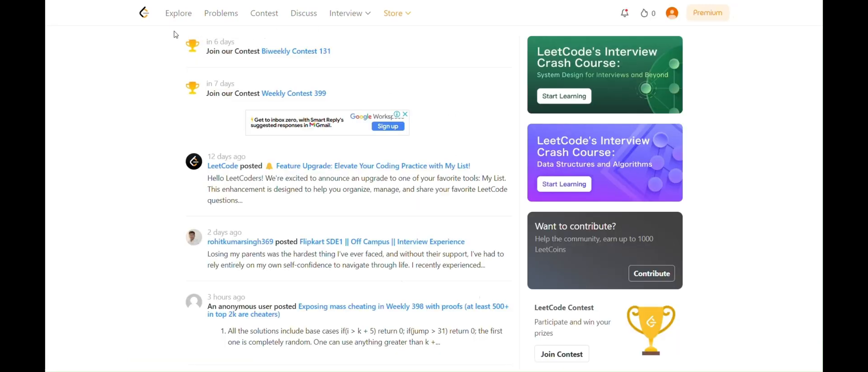
pyautogui.moveTo(344, 166)
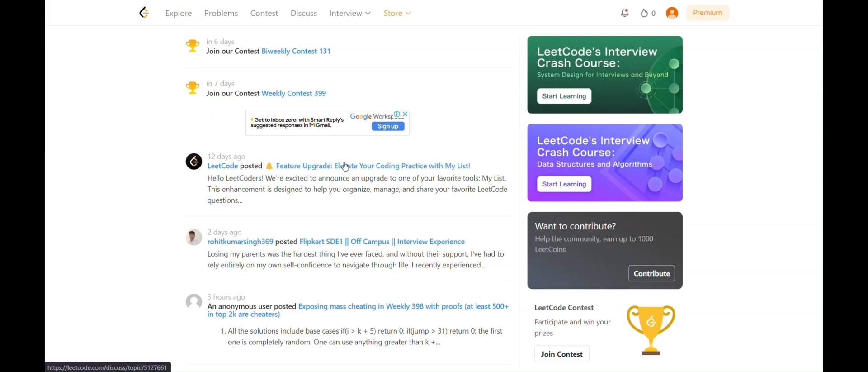
# - Scroll down through the signed-in home feed of community posts
pyautogui.scroll(-3)
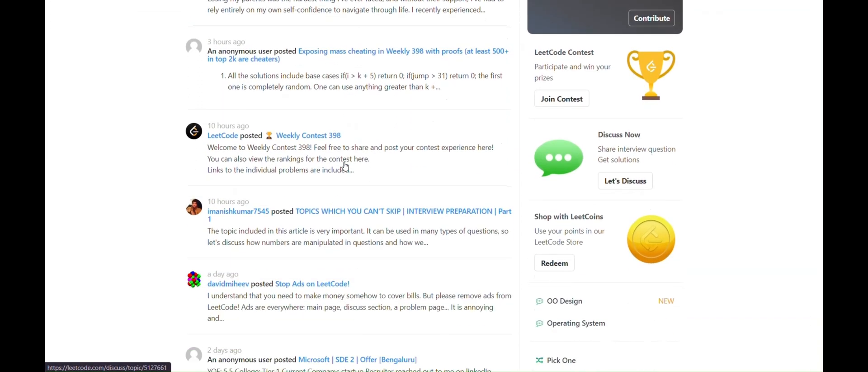
pyautogui.scroll(-3)
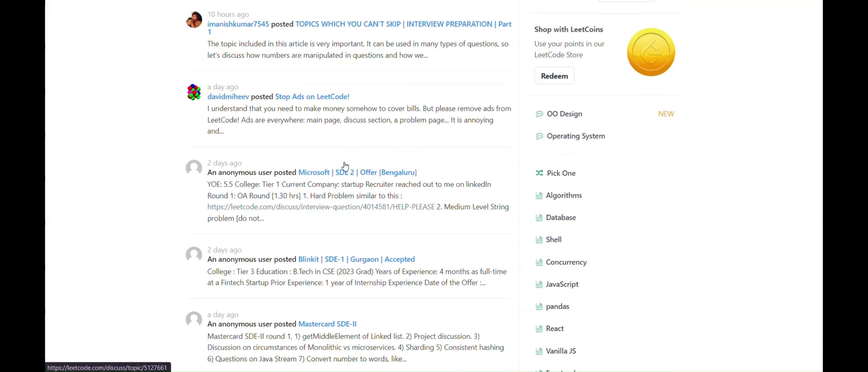
pyautogui.scroll(-3)
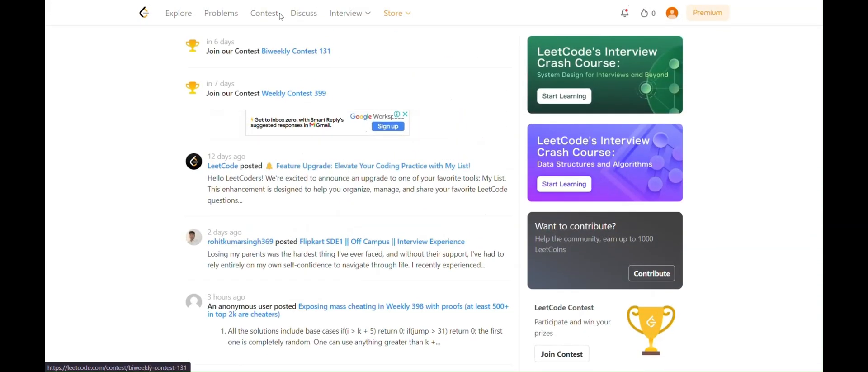
pyautogui.moveTo(220, 13)
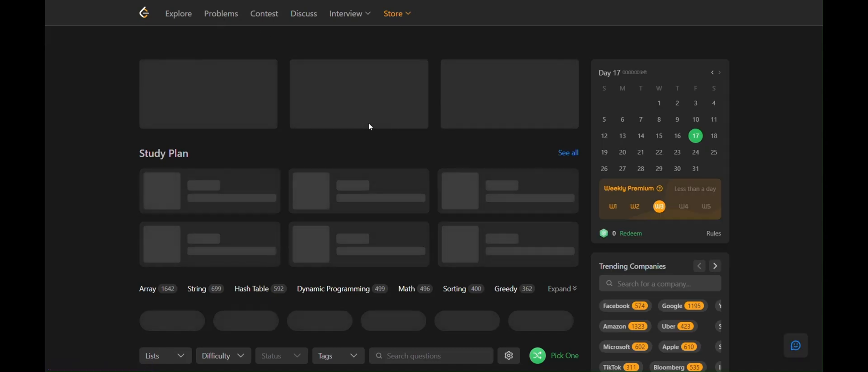
# - Go to the Problems catalogue and scroll to the topic filters and problem table
pyautogui.click(220, 14)
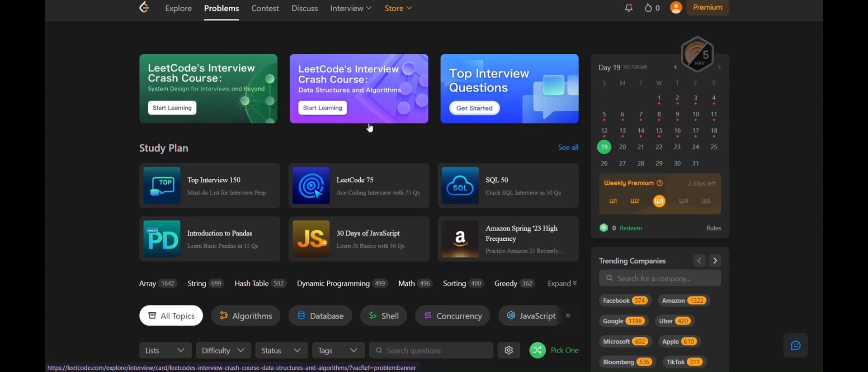
pyautogui.scroll(-3)
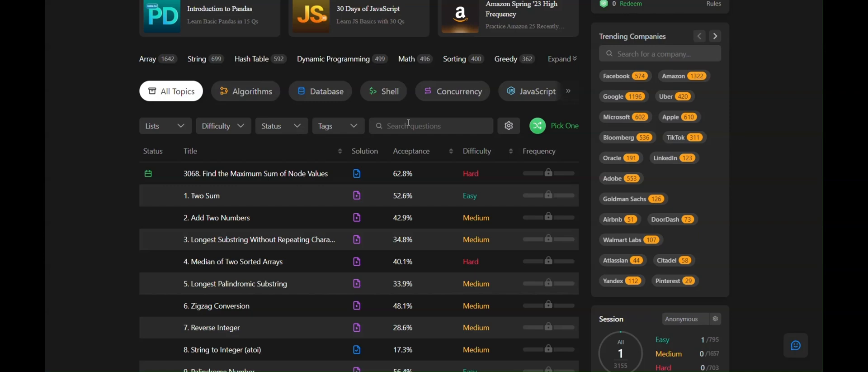
pyautogui.moveTo(245, 296)
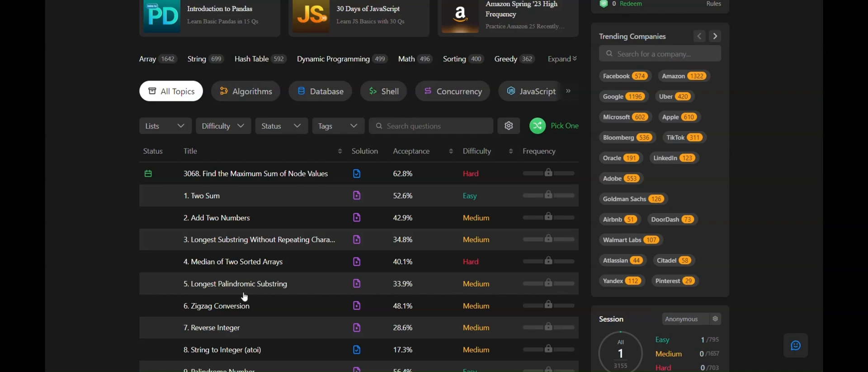
pyautogui.scroll(-3)
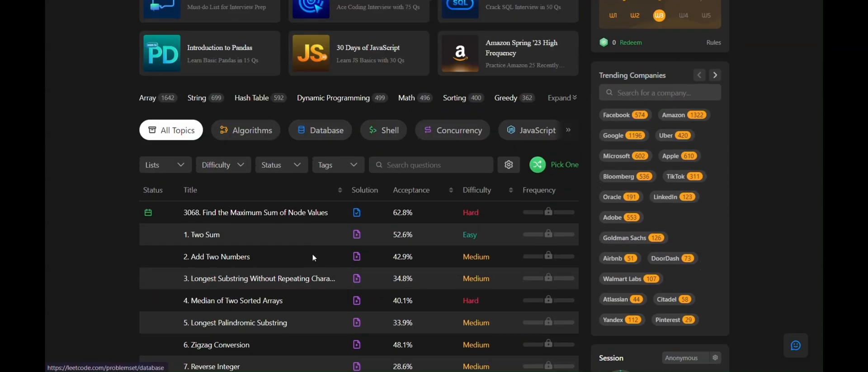
# - Search the question list for '15' and open problem 1527 Patients With a Condition
pyautogui.click(430, 165)
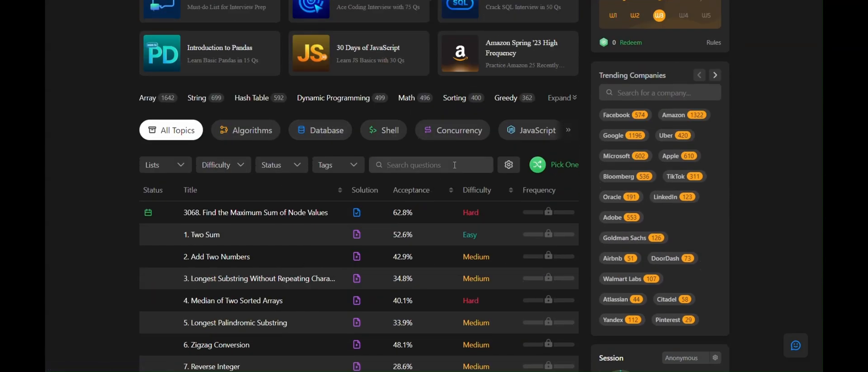
pyautogui.write('1527')
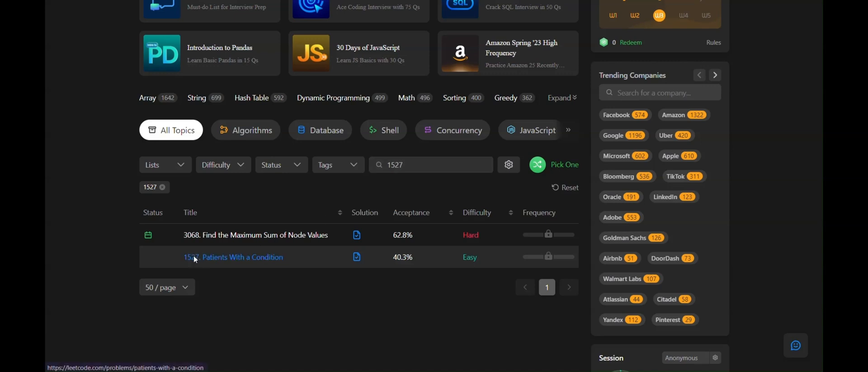
pyautogui.click(233, 257)
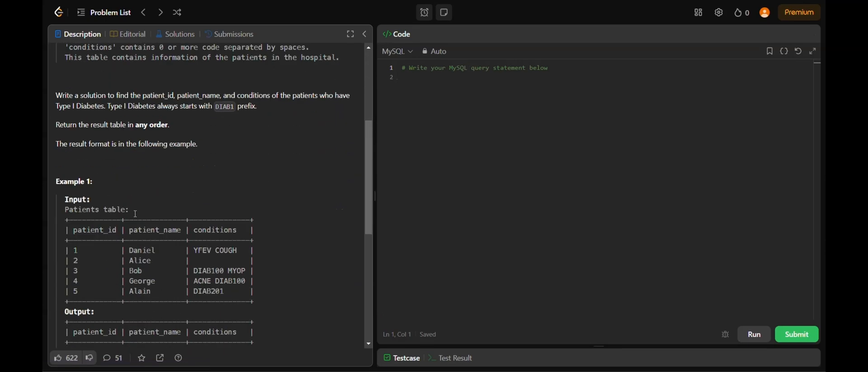
pyautogui.scroll(-3)
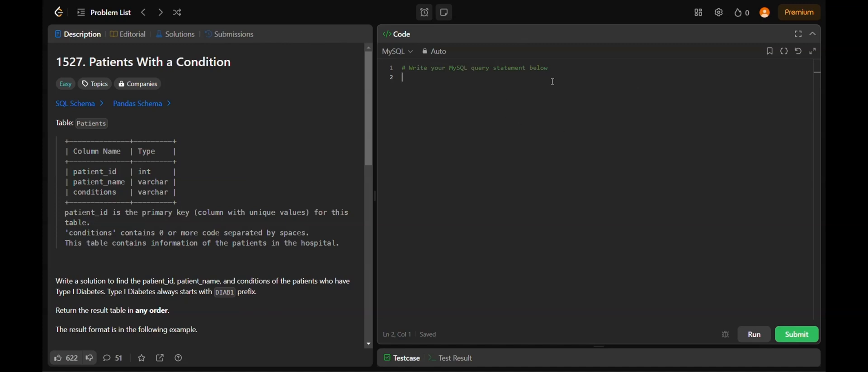
pyautogui.moveTo(753, 334)
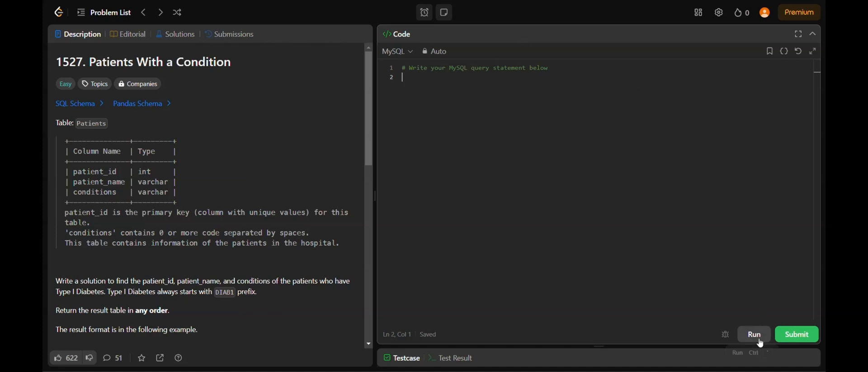
pyautogui.moveTo(614, 366)
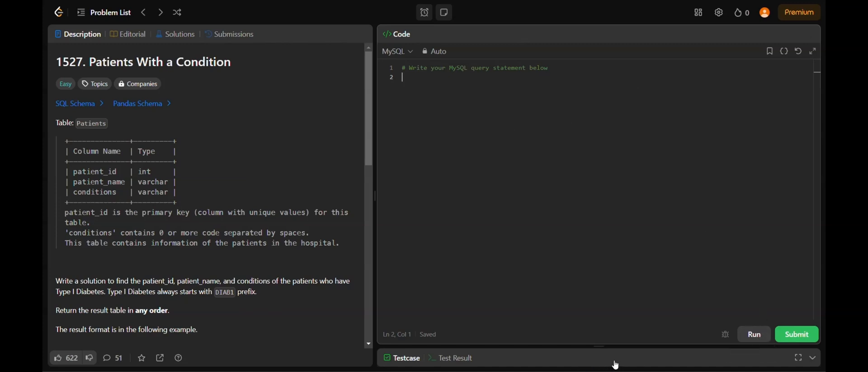
pyautogui.moveTo(796, 333)
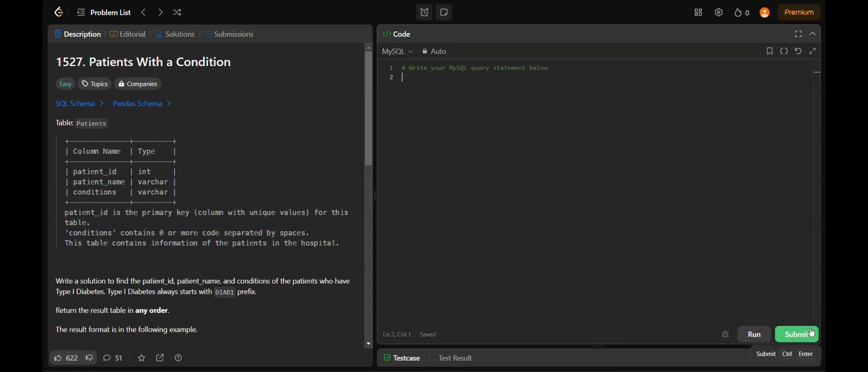
pyautogui.moveTo(448, 225)
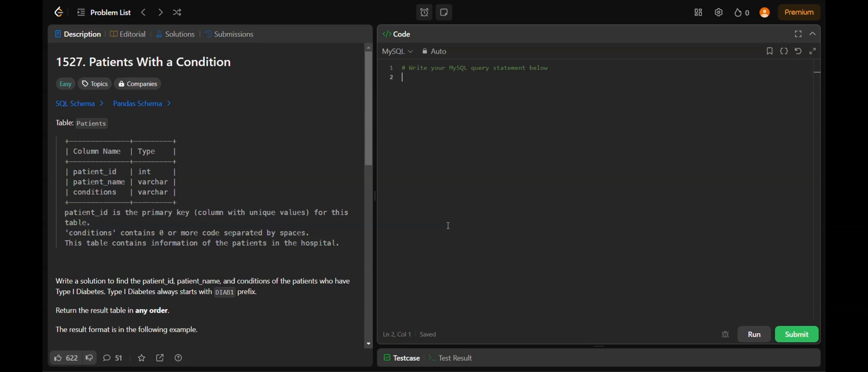
pyautogui.moveTo(397, 50)
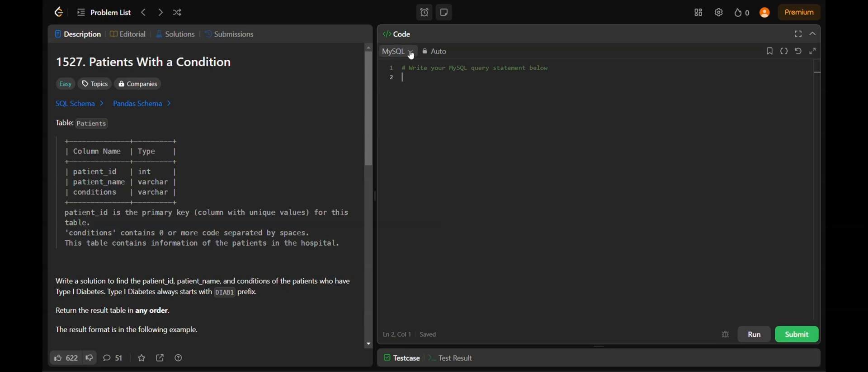
pyautogui.click(396, 51)
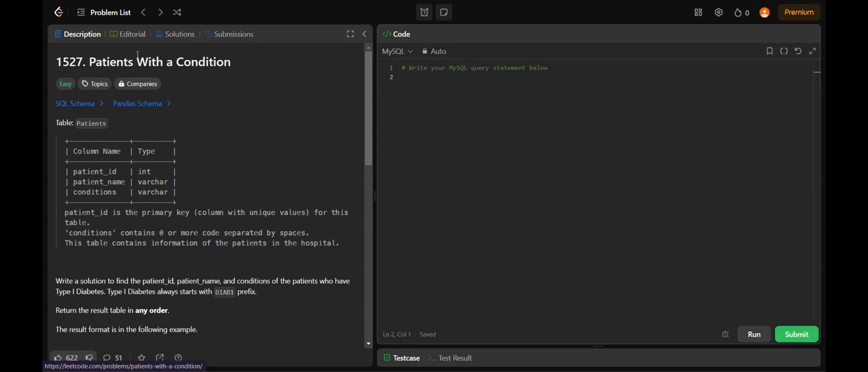
pyautogui.moveTo(220, 126)
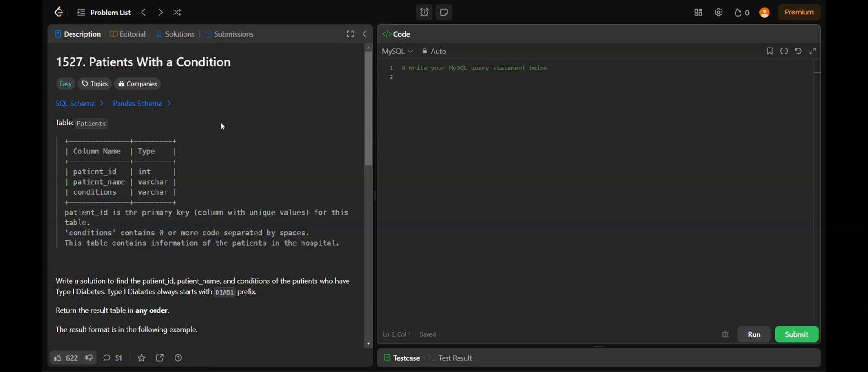
pyautogui.moveTo(68, 124)
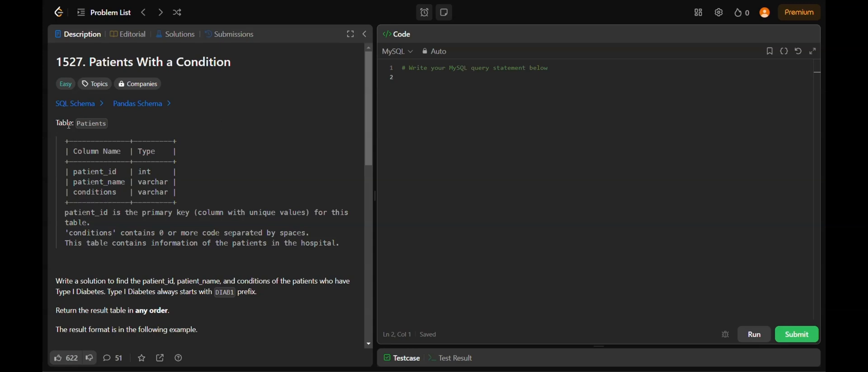
pyautogui.click(402, 77)
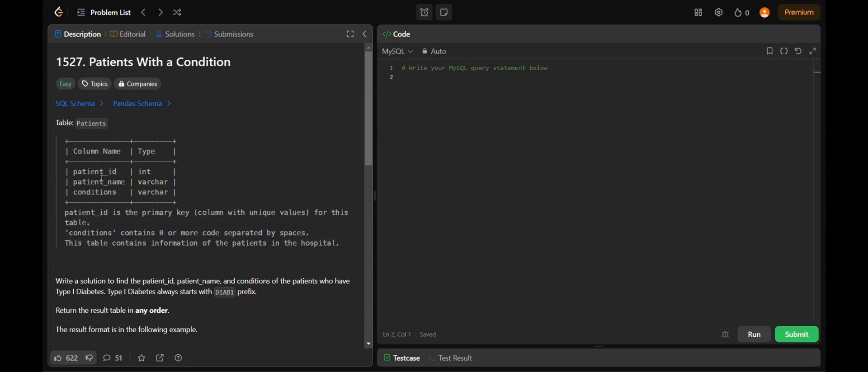
pyautogui.moveTo(124, 171)
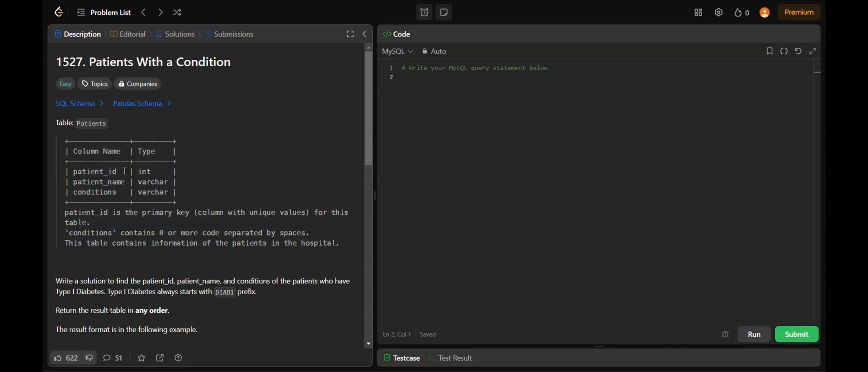
pyautogui.moveTo(112, 186)
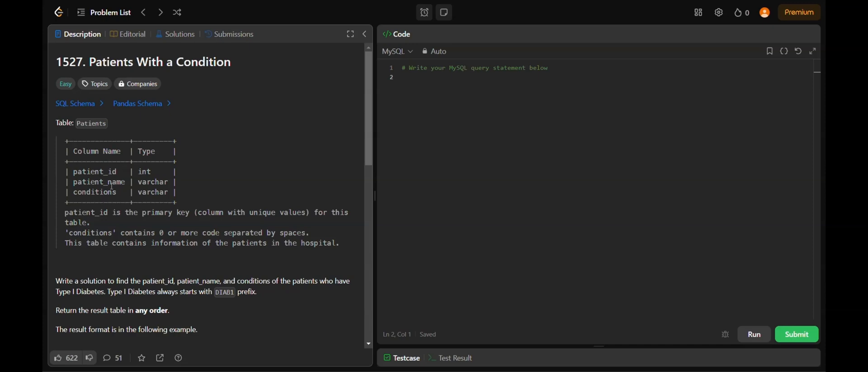
pyautogui.moveTo(112, 182)
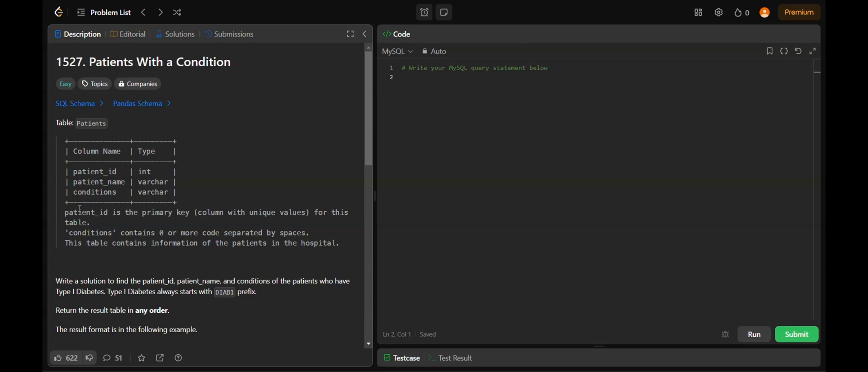
pyautogui.doubleClick(87, 212)
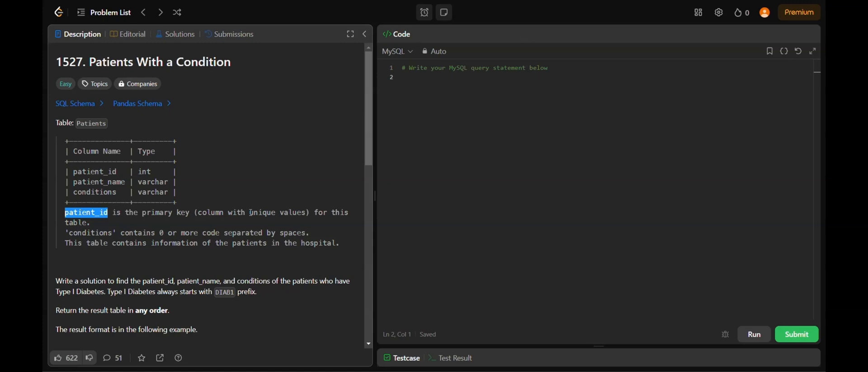
pyautogui.doubleClick(90, 232)
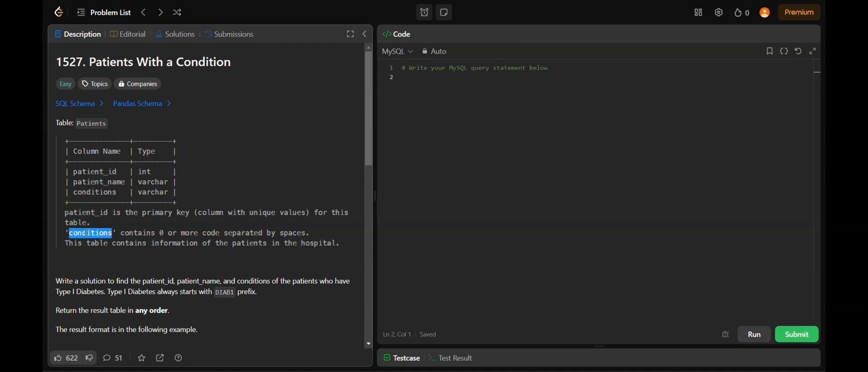
pyautogui.moveTo(178, 216)
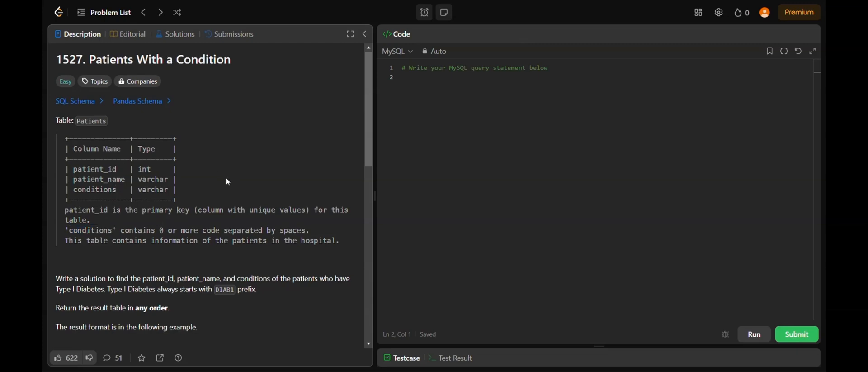
pyautogui.scroll(-3)
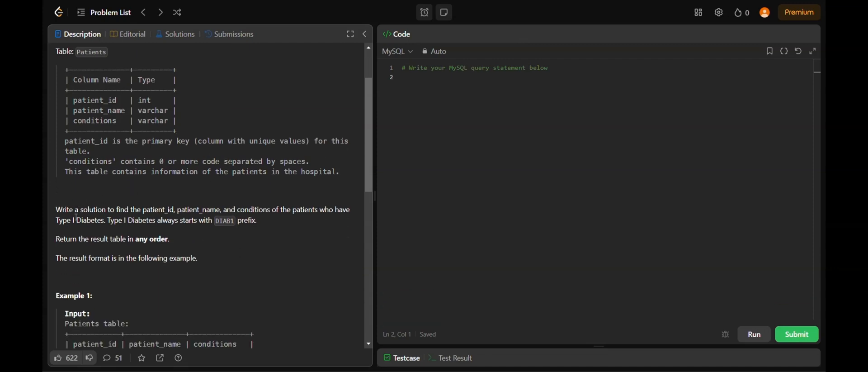
pyautogui.doubleClick(93, 209)
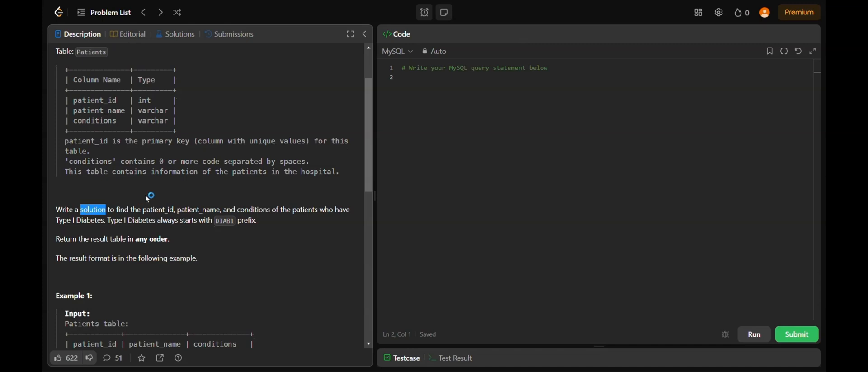
pyautogui.doubleClick(94, 100)
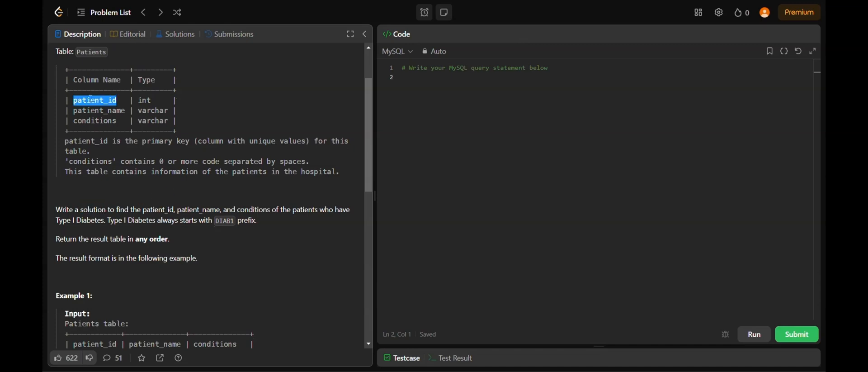
pyautogui.doubleClick(98, 109)
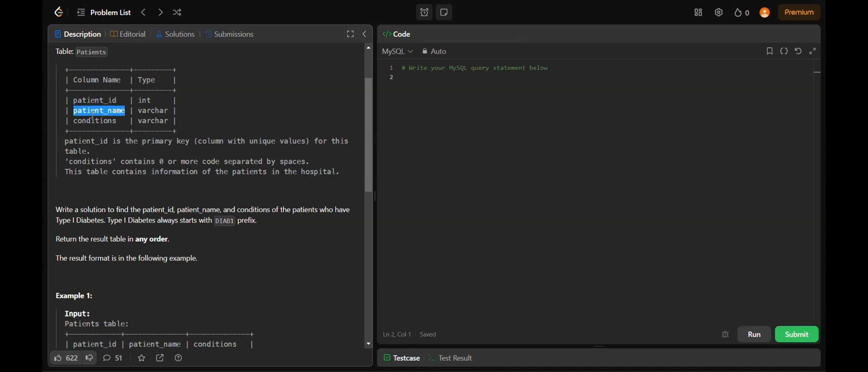
pyautogui.doubleClick(94, 121)
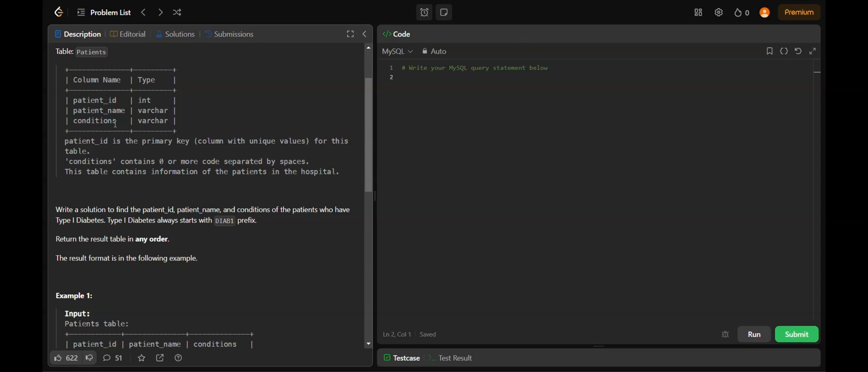
pyautogui.doubleClick(223, 220)
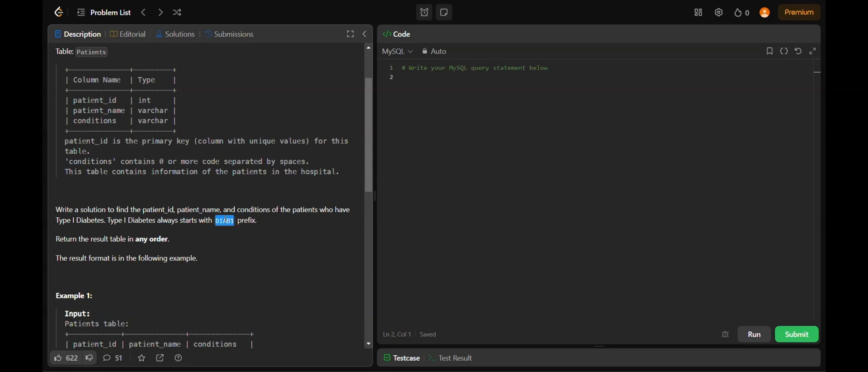
# - Read the statement, highlighting the DIAB1 prefix and Bob's example condition
pyautogui.scroll(-3)
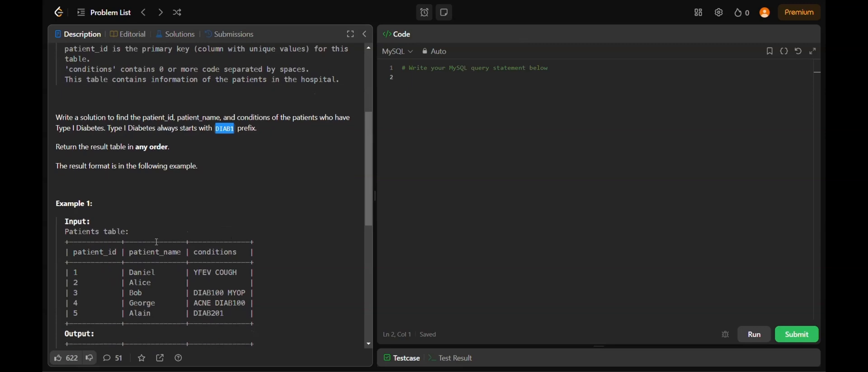
pyautogui.scroll(-3)
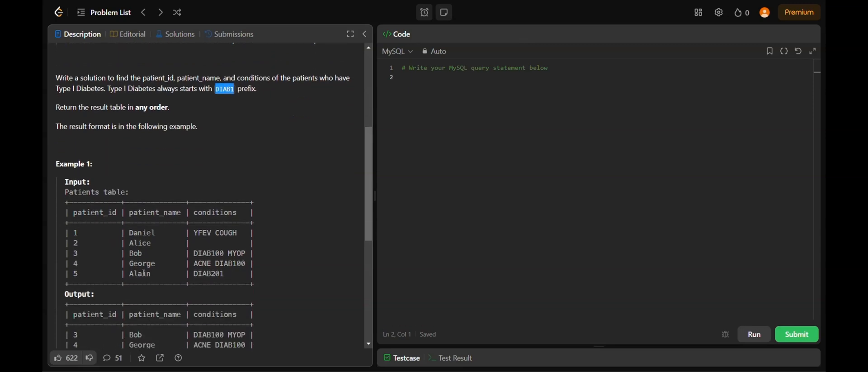
pyautogui.doubleClick(155, 212)
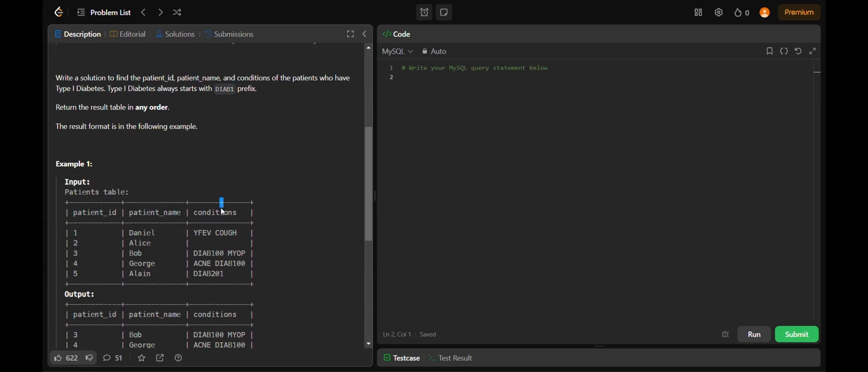
pyautogui.doubleClick(215, 212)
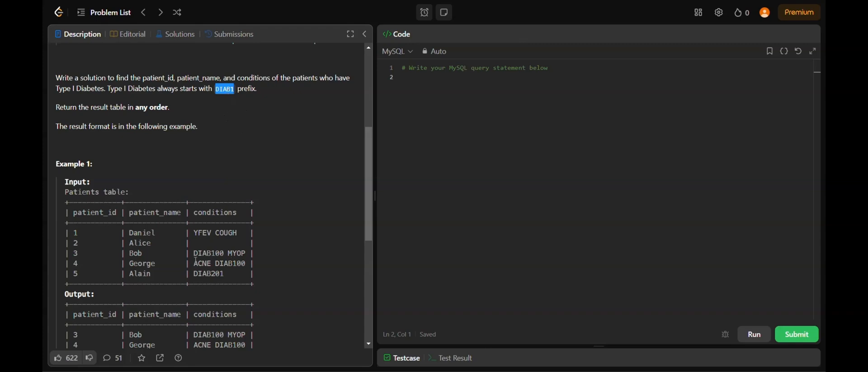
pyautogui.doubleClick(204, 253)
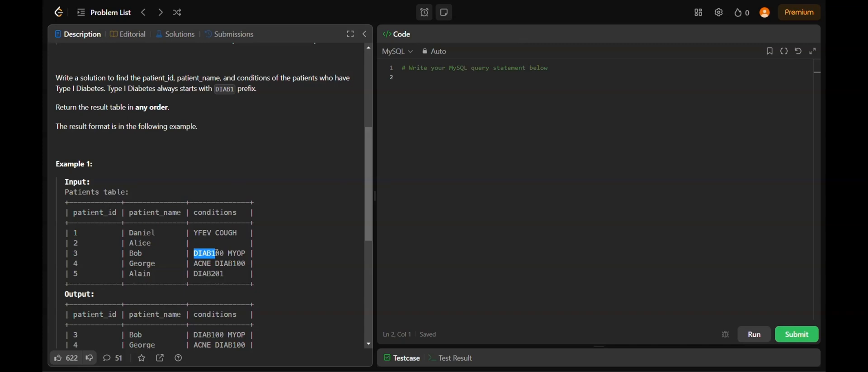
# - Place the cursor on the empty line below the starter comment in the editor
pyautogui.scroll(-3)
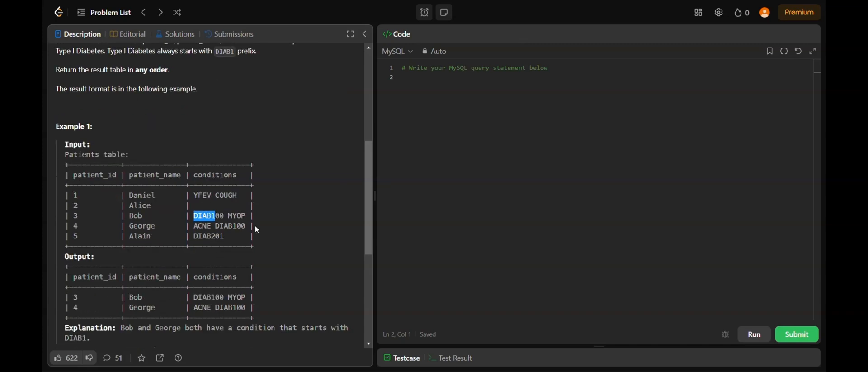
pyautogui.click(268, 222)
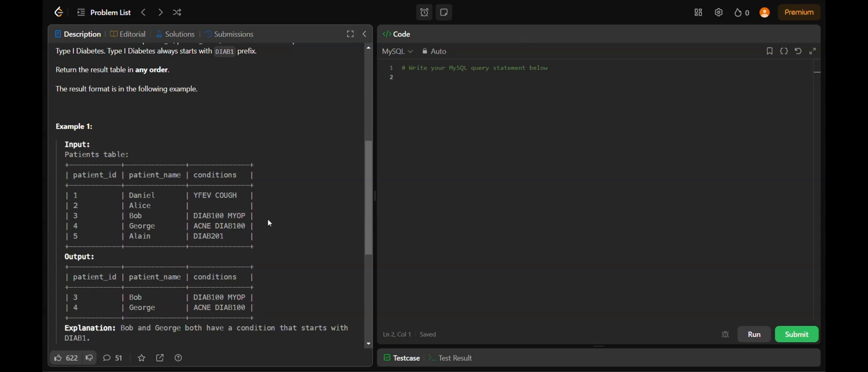
pyautogui.moveTo(532, 174)
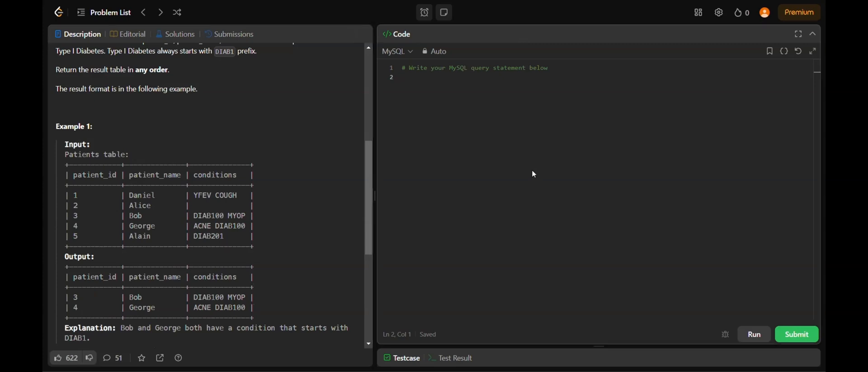
# - Add a '#Like operator' comment on line 2 of the MySQL editor
pyautogui.write('#Like')
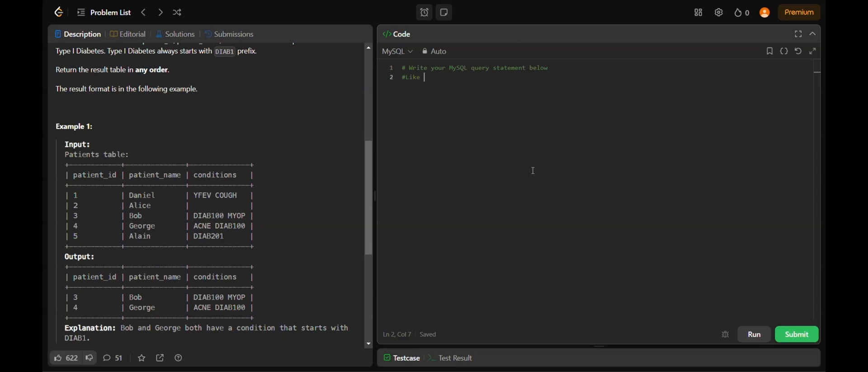
pyautogui.write('operator')
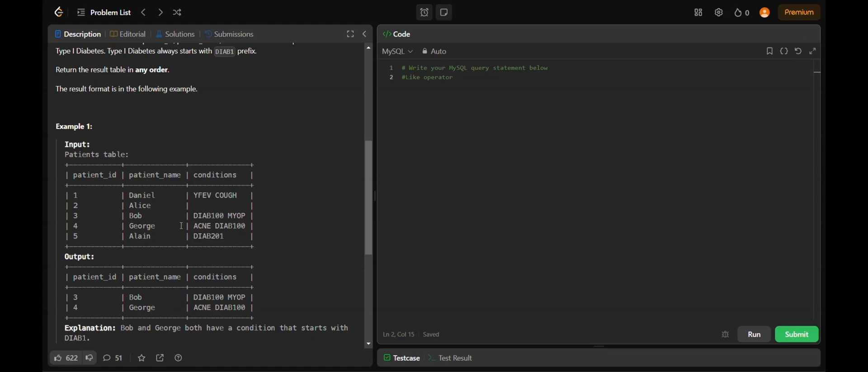
pyautogui.moveTo(150, 193)
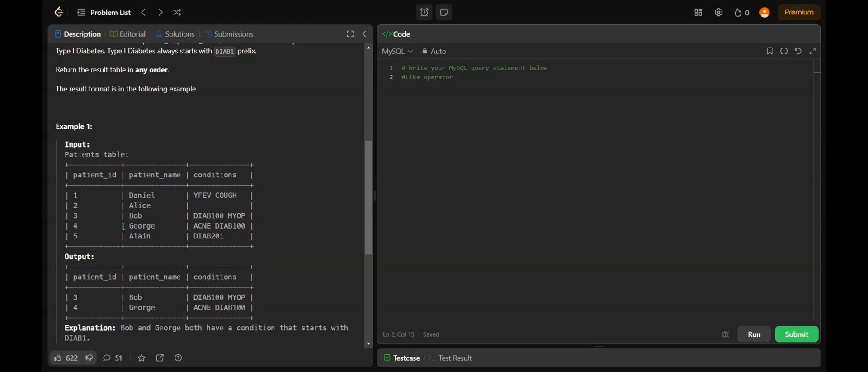
# - Highlight DIAB1 and Bob's DIAB100 in the description, then return to the query code
pyautogui.scroll(-3)
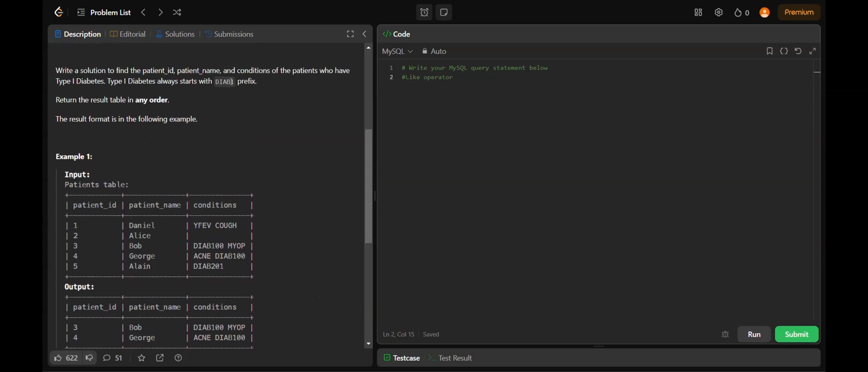
pyautogui.doubleClick(224, 81)
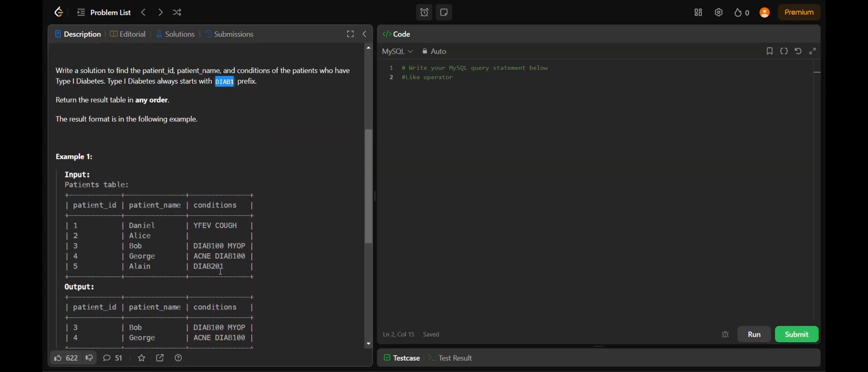
pyautogui.doubleClick(208, 245)
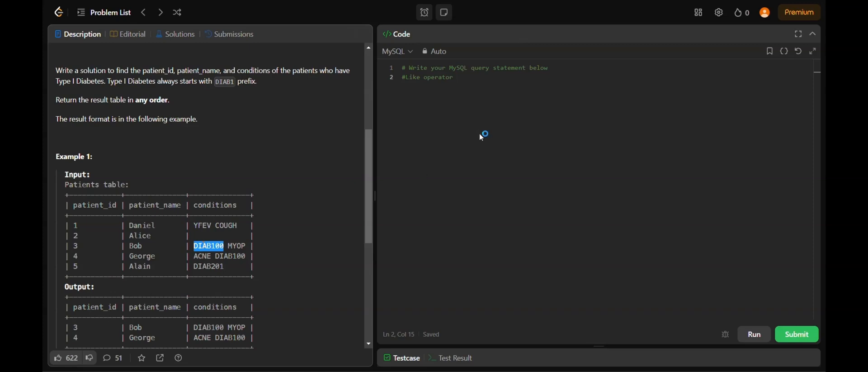
pyautogui.click(453, 77)
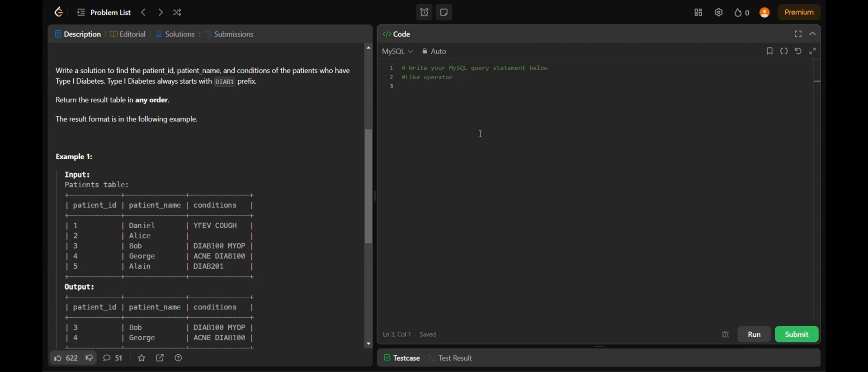
# - Write SELECT patient_id, patient_name, conditions as the first query line
pyautogui.scroll(-3)
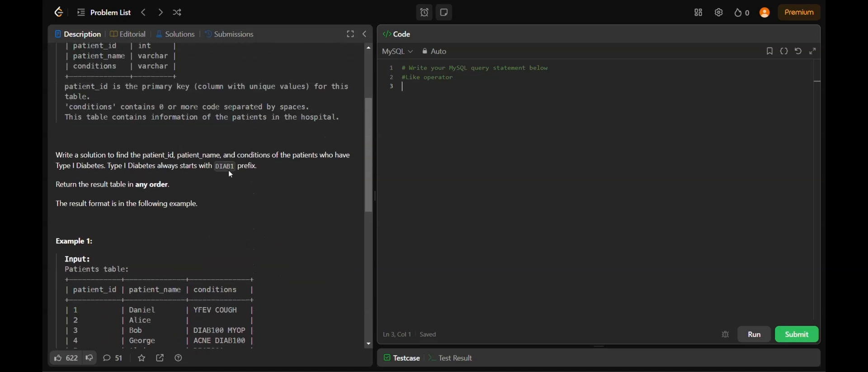
pyautogui.doubleClick(92, 155)
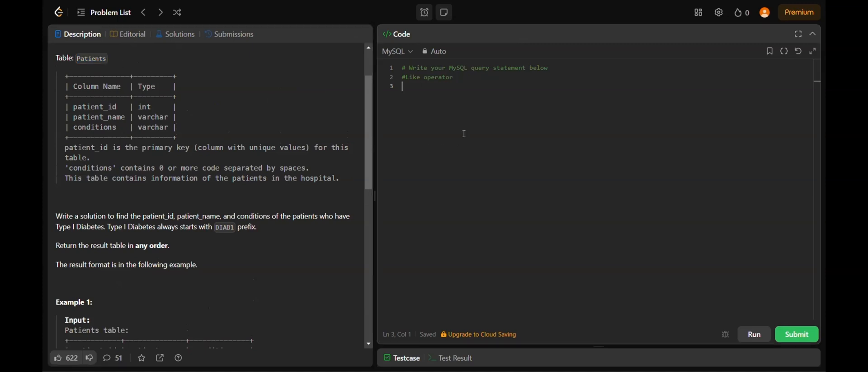
pyautogui.write('SLEC')
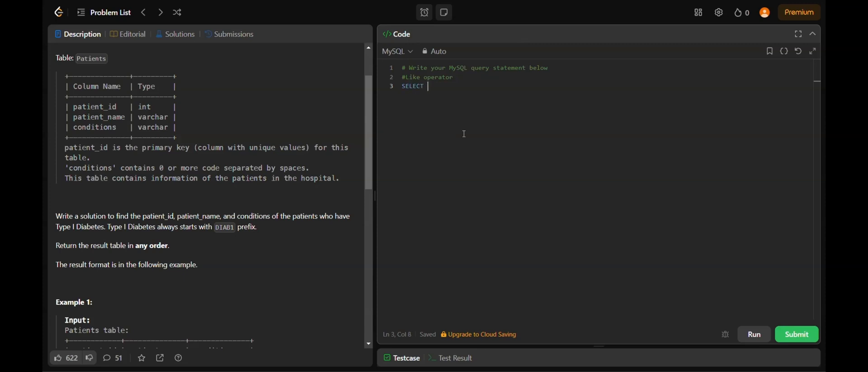
pyautogui.write('p')
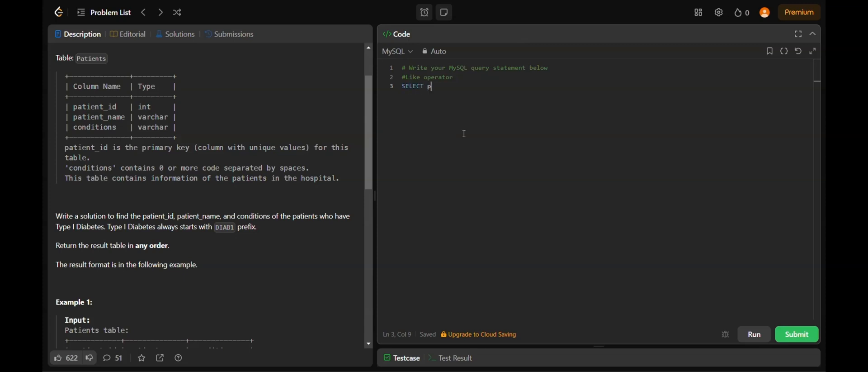
pyautogui.write('ate')
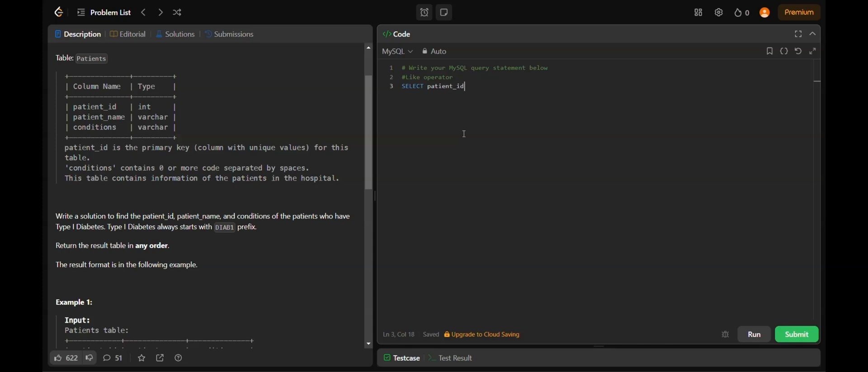
pyautogui.write(', p')
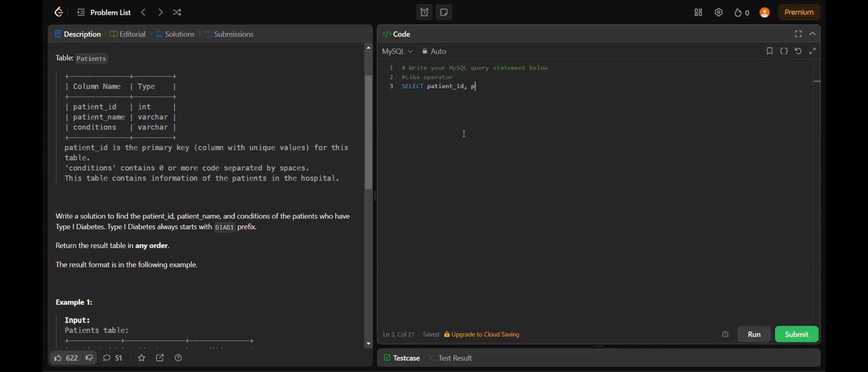
pyautogui.write('atient_na')
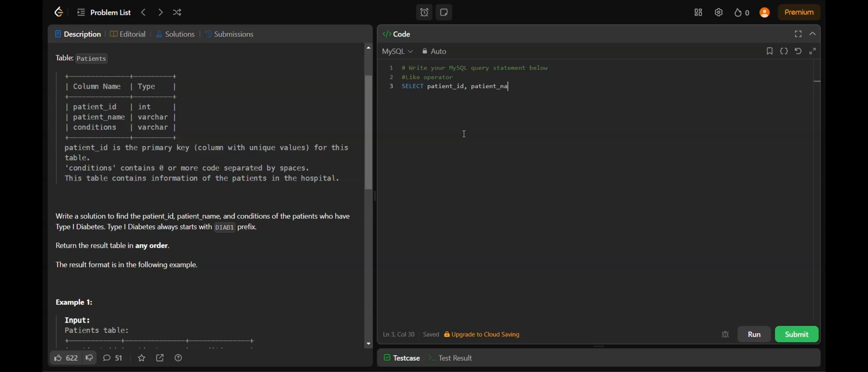
pyautogui.write('me')
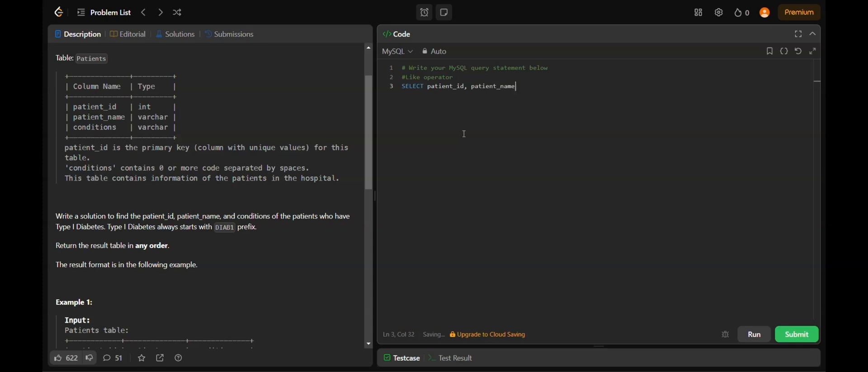
pyautogui.write(',')
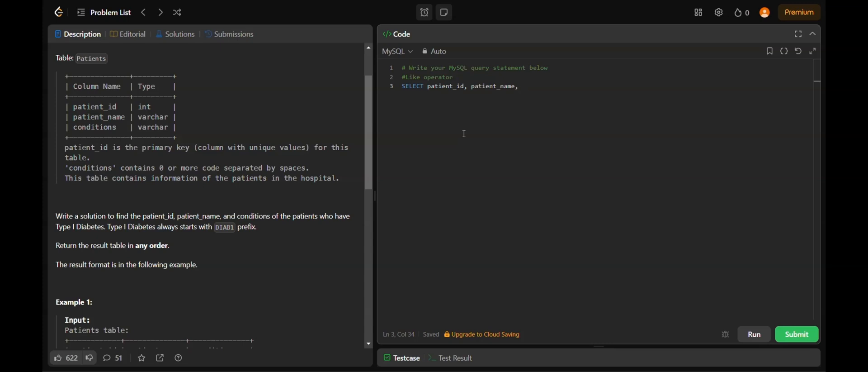
pyautogui.write('coditions')
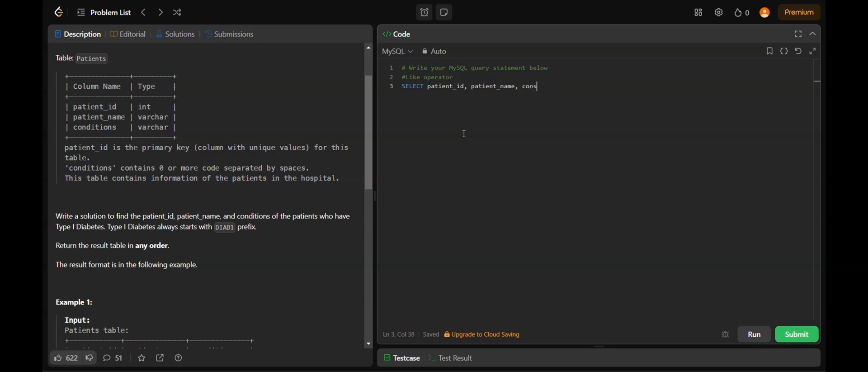
pyautogui.write('itions')
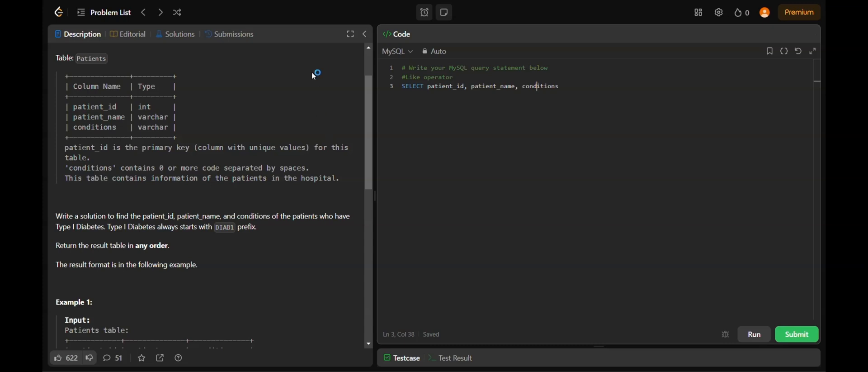
# - Add the FROM Patients line, correcting the table name's capitalisation
pyautogui.doubleClick(91, 58)
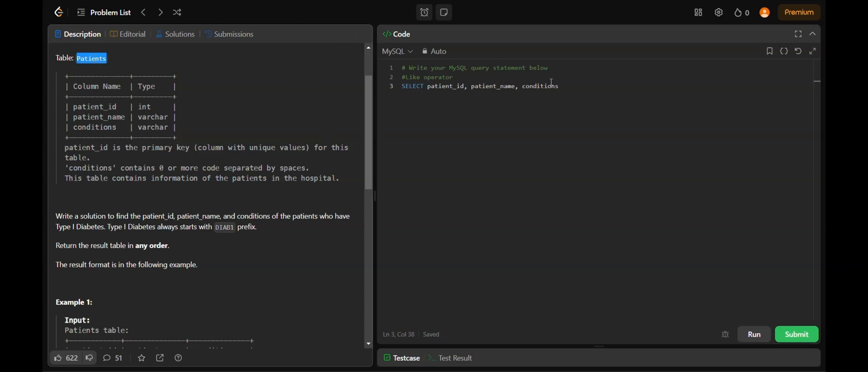
pyautogui.press('Enter')
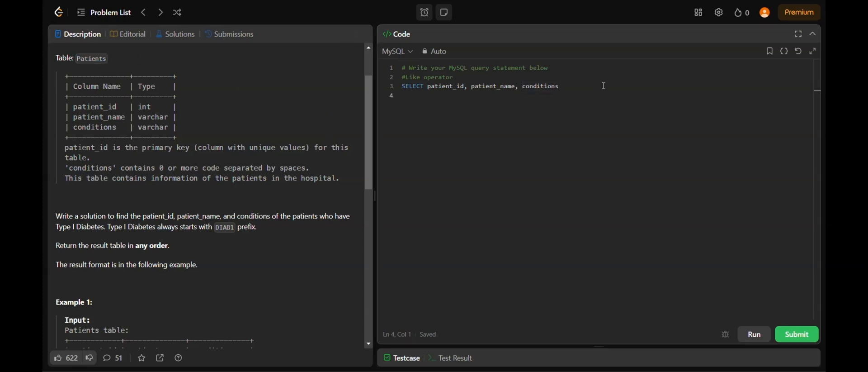
pyautogui.write('FR')
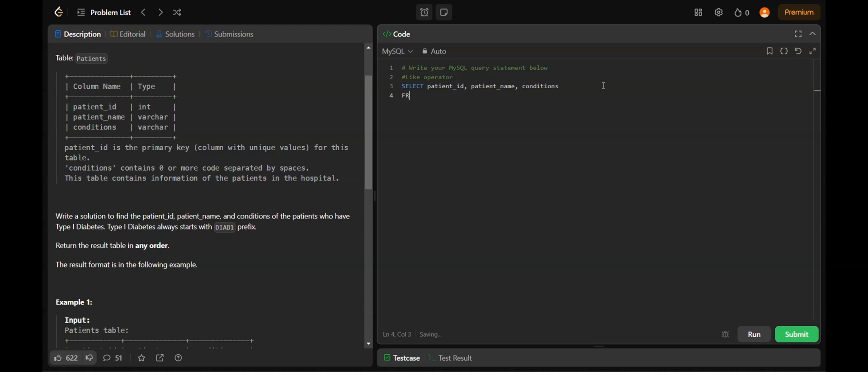
pyautogui.write('OM pat')
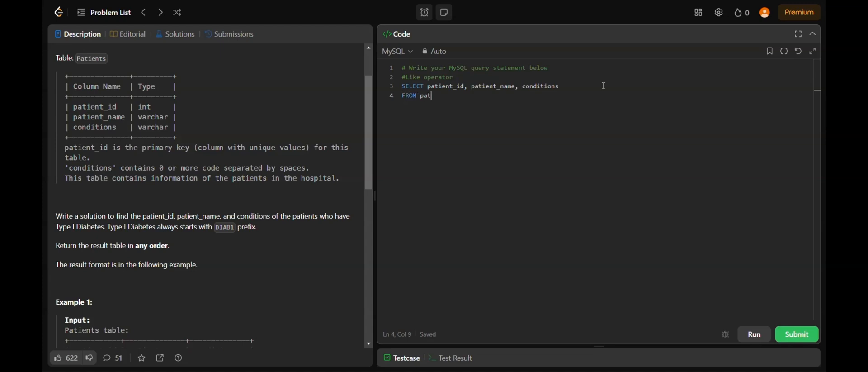
pyautogui.write('ients')
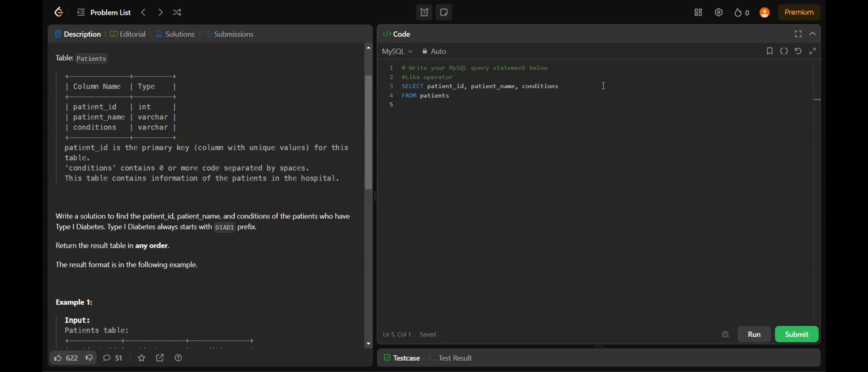
pyautogui.click(403, 104)
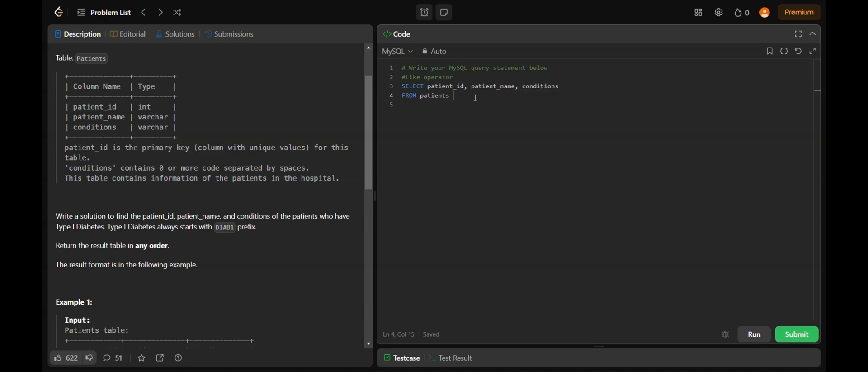
pyautogui.doubleClick(223, 227)
pyautogui.write('P')
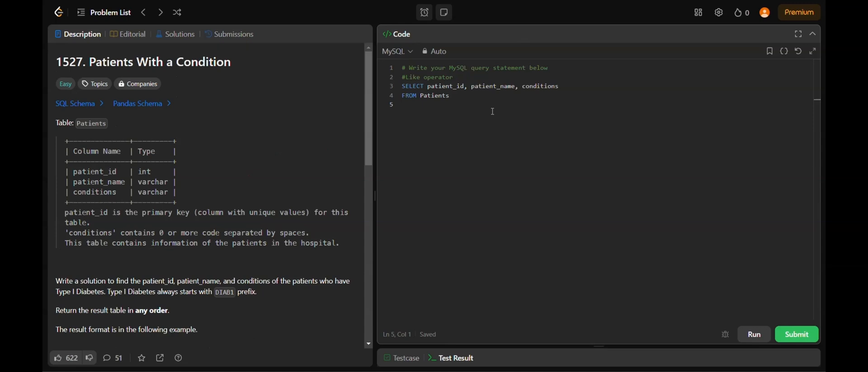
# - Begin the WHERE conditions clause on line 4 of the query
pyautogui.write('WHE')
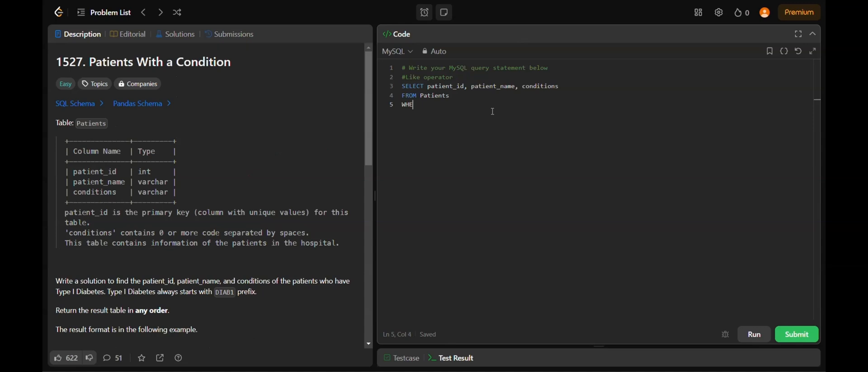
pyautogui.write('RE')
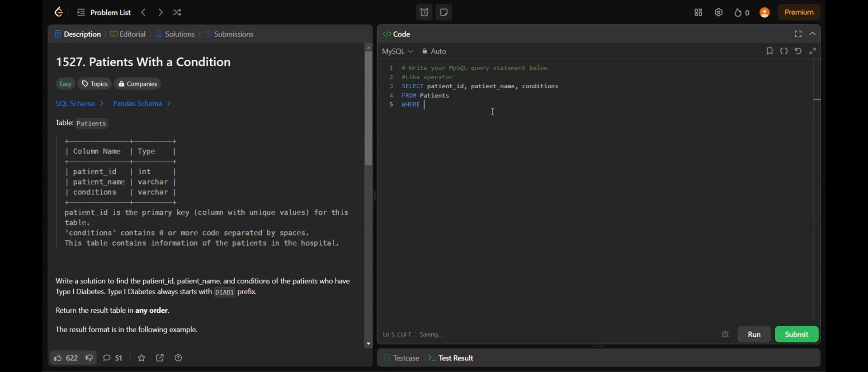
pyautogui.doubleClick(224, 291)
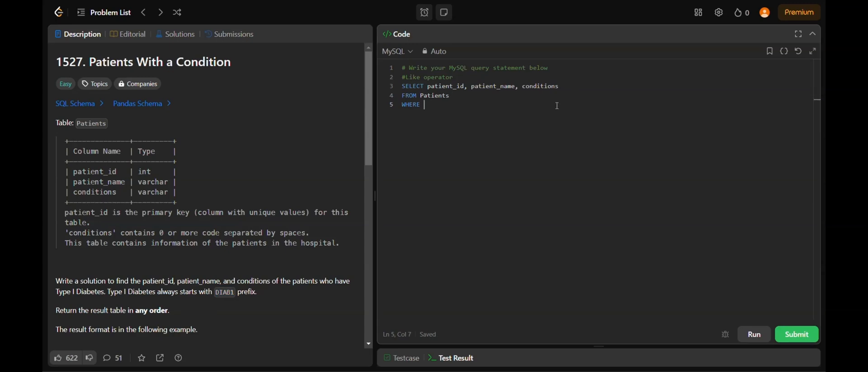
pyautogui.write('conditi')
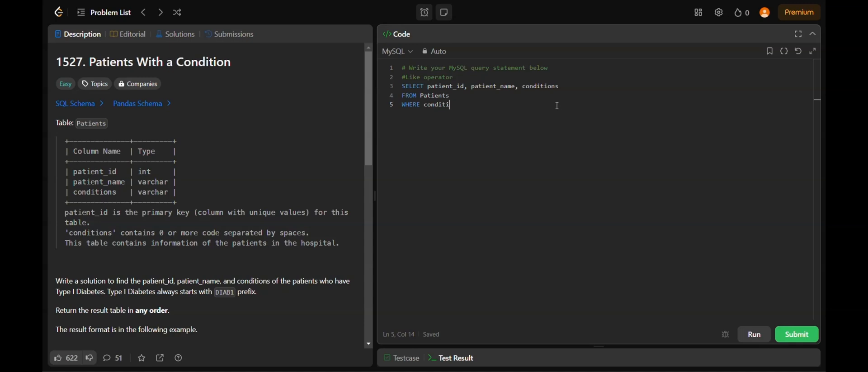
pyautogui.write('ons')
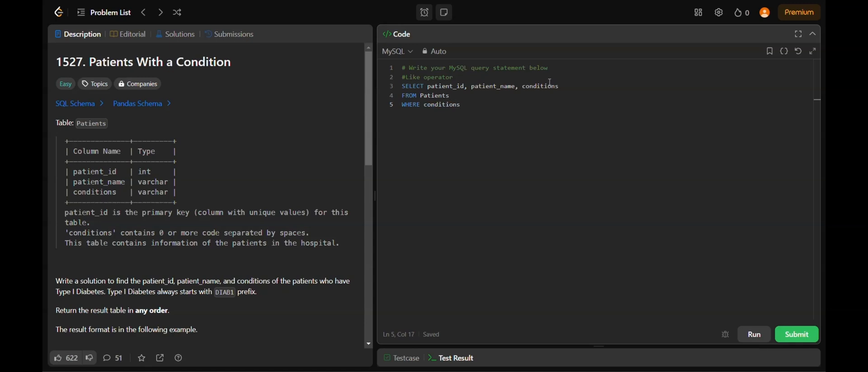
pyautogui.click(796, 333)
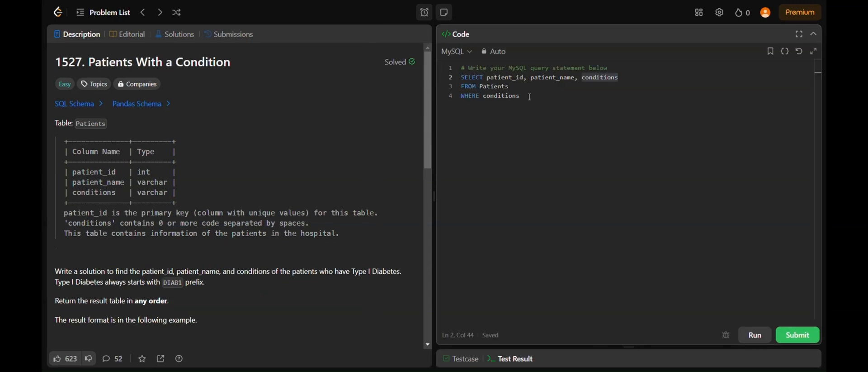
pyautogui.doubleClick(500, 95)
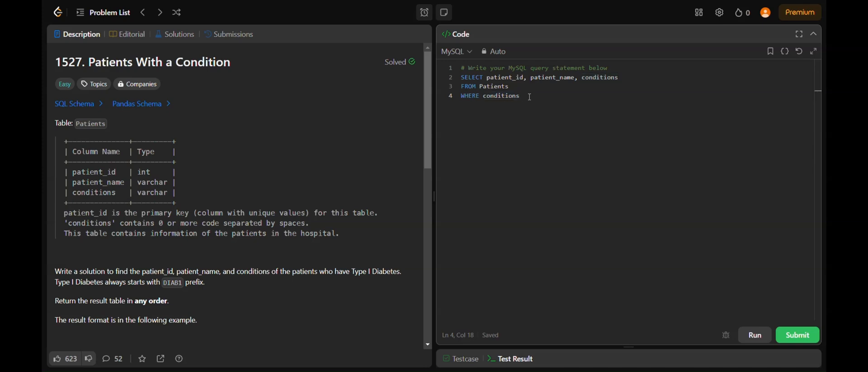
# - Complete the filter as conditions LIKE '% DIAB1%'
pyautogui.write('LIKE')
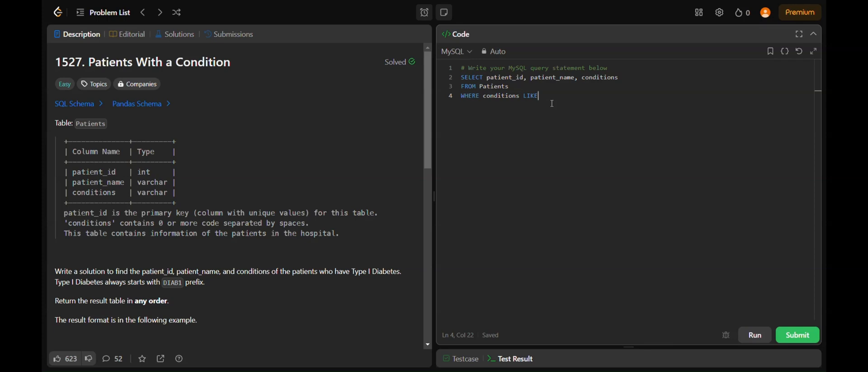
pyautogui.write("'")
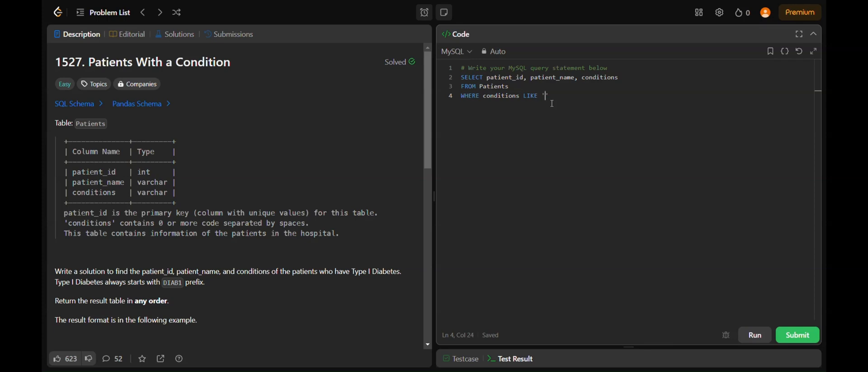
pyautogui.write('% %')
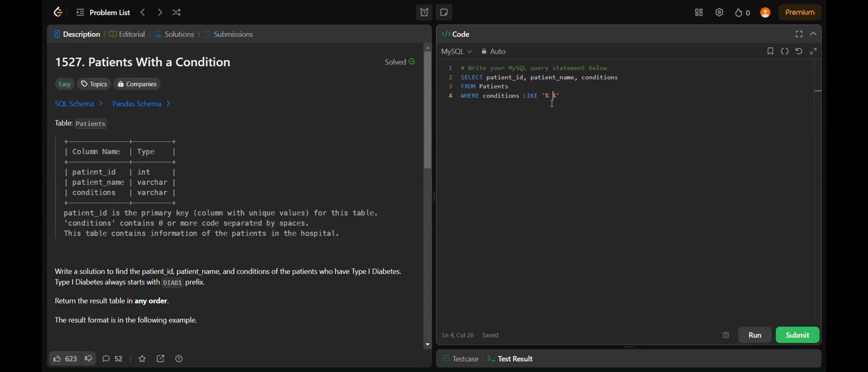
pyautogui.write('DIAB1')
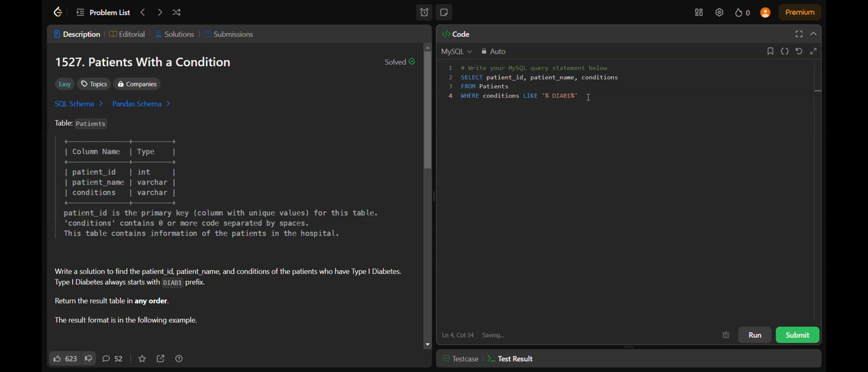
# - Append OR conditions LIKE 'DIAB1%' so a leading DIAB1 code also matches
pyautogui.write('OR')
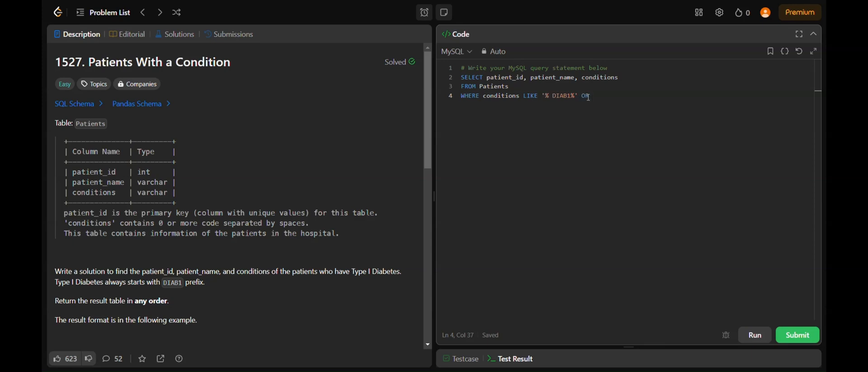
pyautogui.write('con')
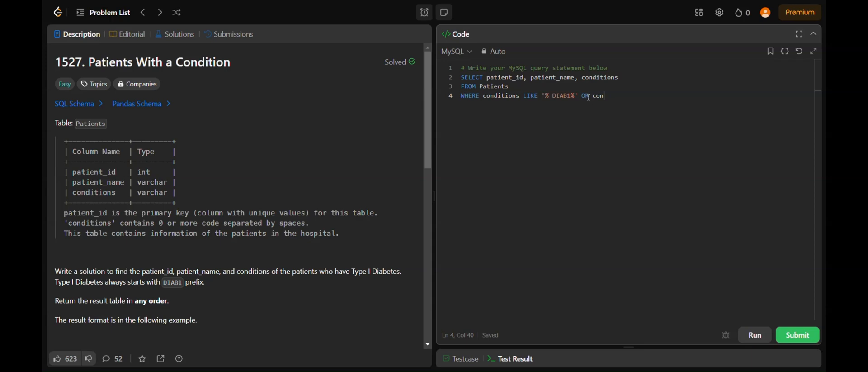
pyautogui.write('dition')
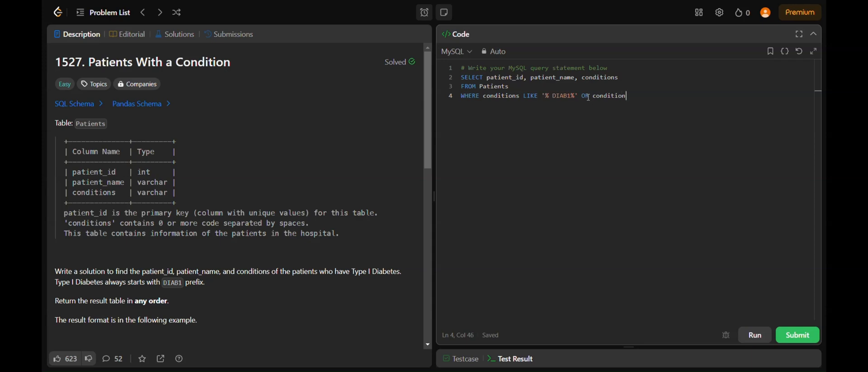
pyautogui.write('s')
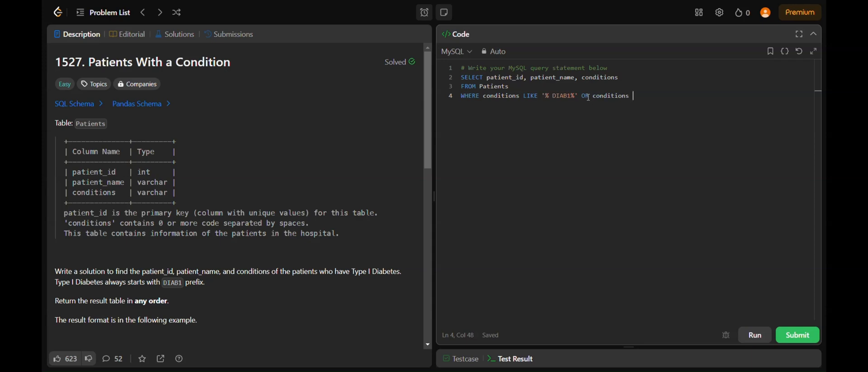
pyautogui.write('LIKE')
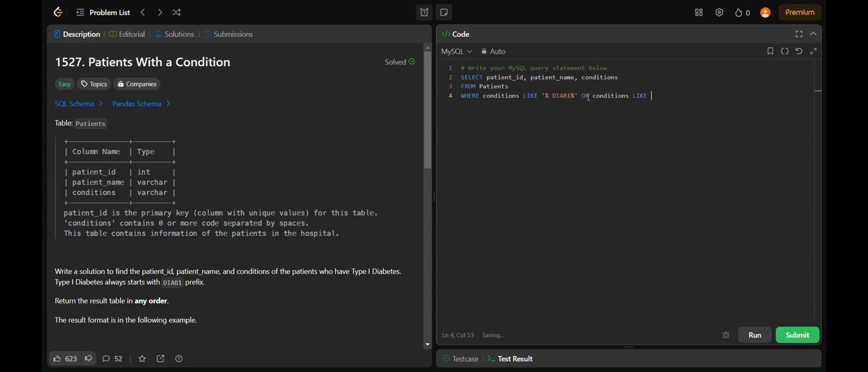
pyautogui.write("''")
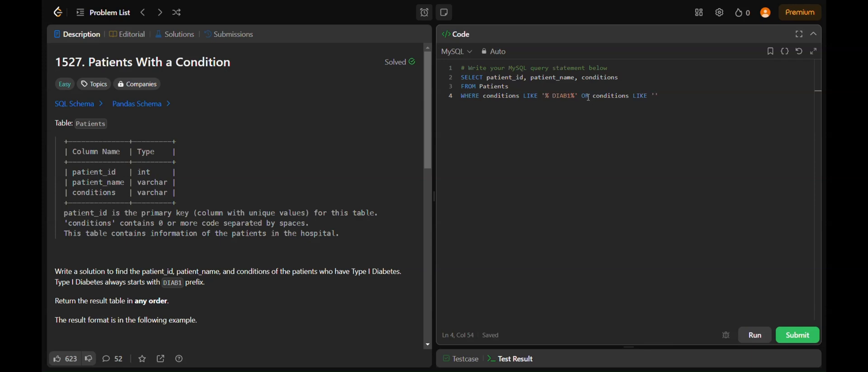
pyautogui.write('DIAB1')
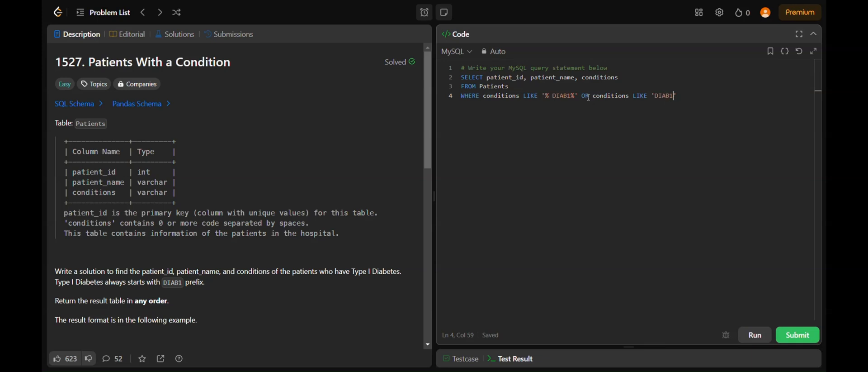
pyautogui.write("%'")
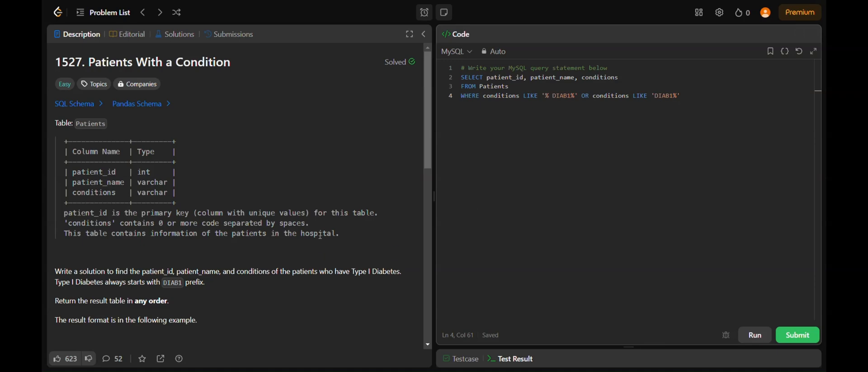
# - Review Example 1, run the query and view the Accepted result with 126 ms runtime
pyautogui.scroll(-3)
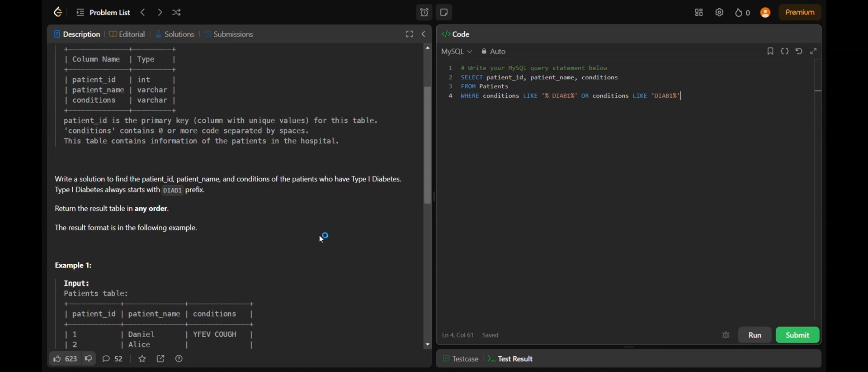
pyautogui.scroll(-3)
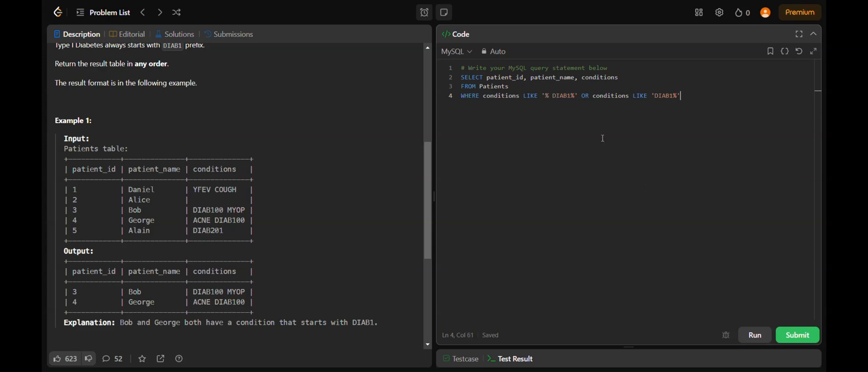
pyautogui.moveTo(635, 133)
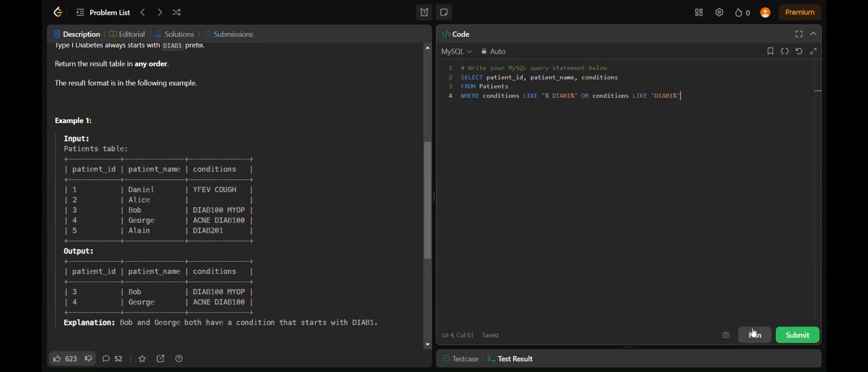
pyautogui.click(754, 334)
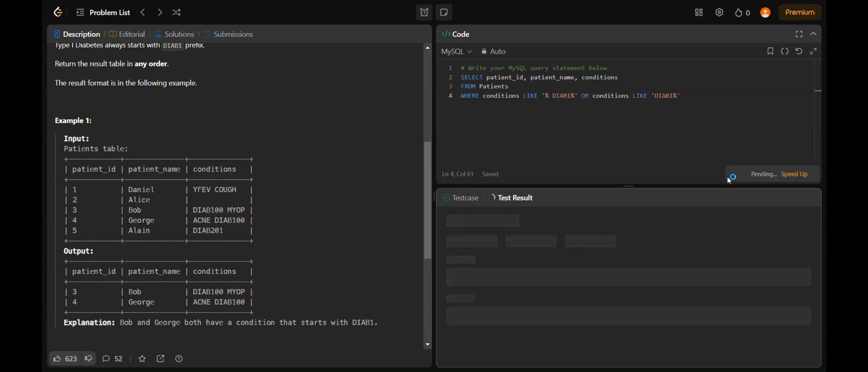
pyautogui.click(754, 174)
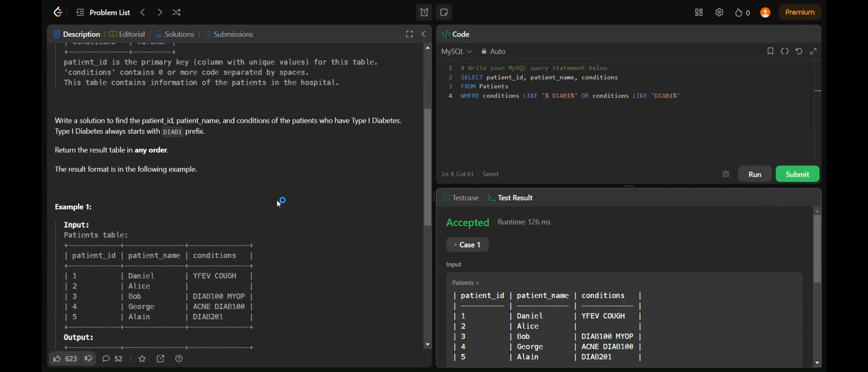
pyautogui.scroll(-3)
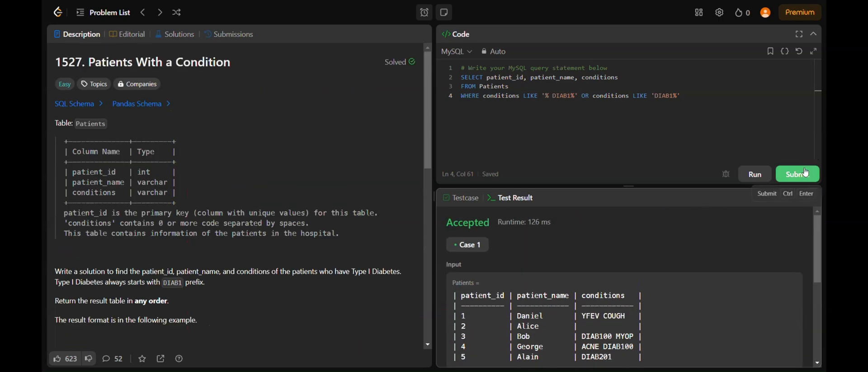
# - Submit the query and review the Accepted result: 1272 ms runtime, beating 5.02% of MySQL users
pyautogui.click(797, 174)
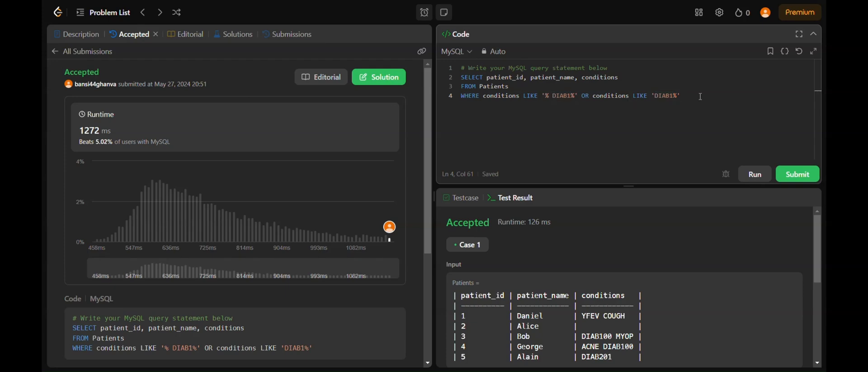
pyautogui.click(680, 95)
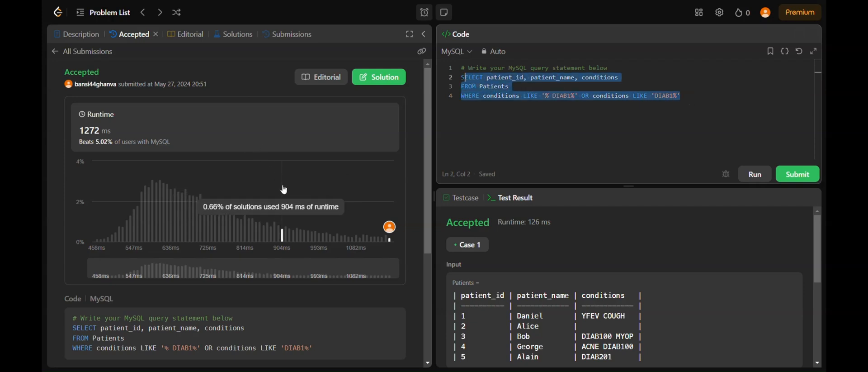
pyautogui.moveTo(376, 207)
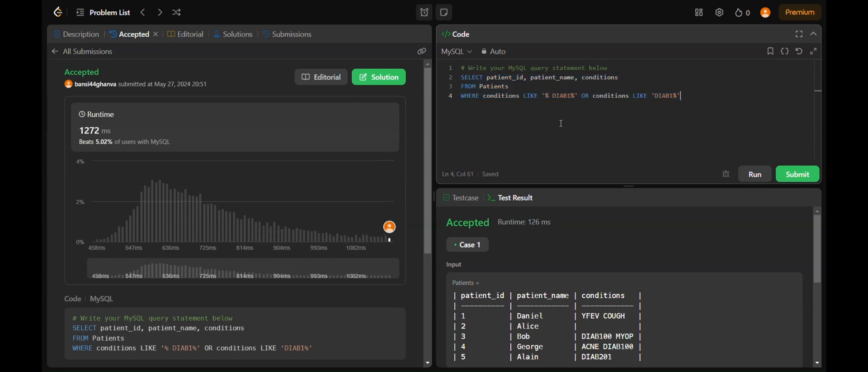
pyautogui.moveTo(704, 106)
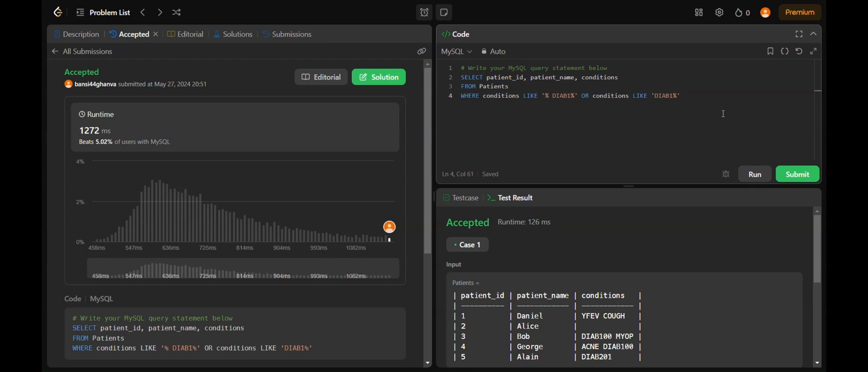
pyautogui.click(680, 95)
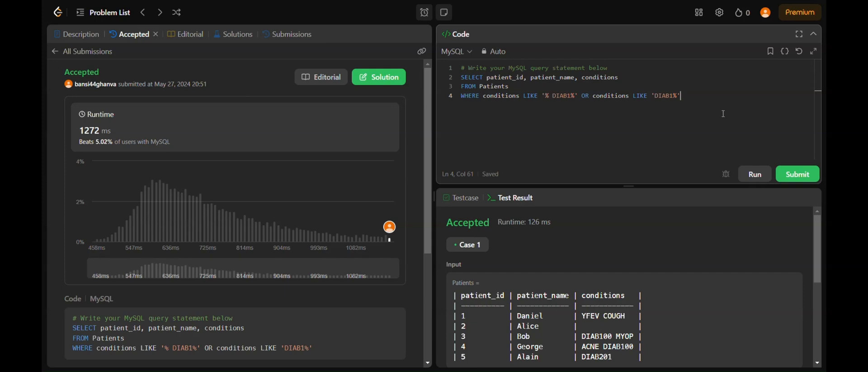